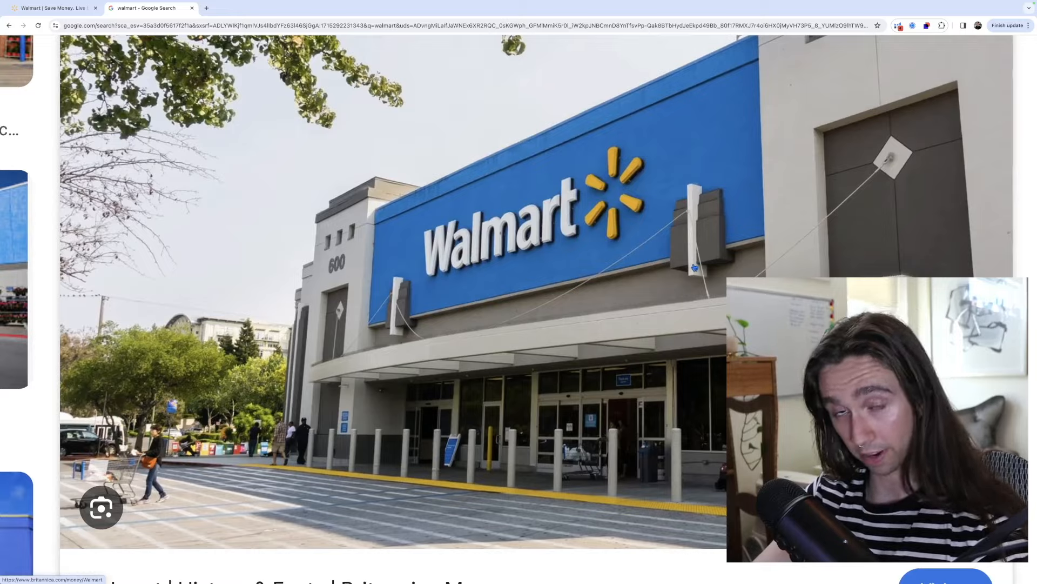
Go to Walmart's homepage from the Google results for "walmart".
click(245, 8)
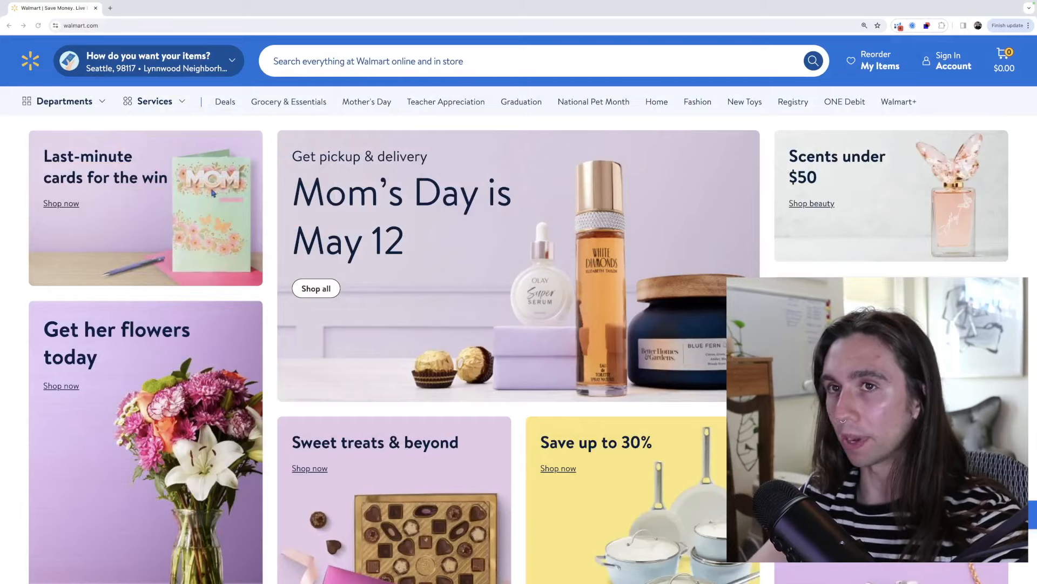
Scroll past the homepage promotions and bring up the Departments menu.
scroll(down, 3)
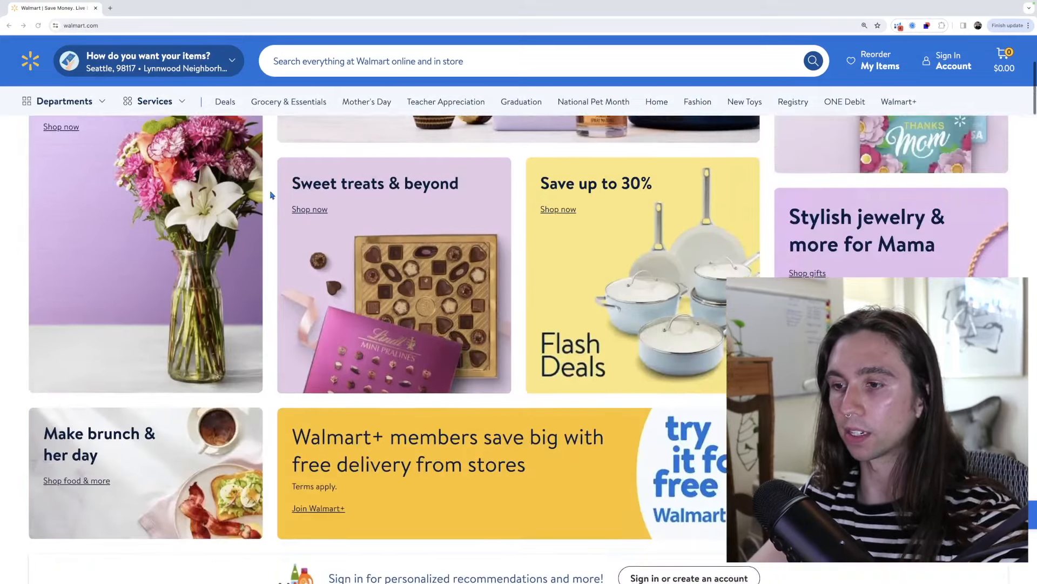
scroll(down, 3)
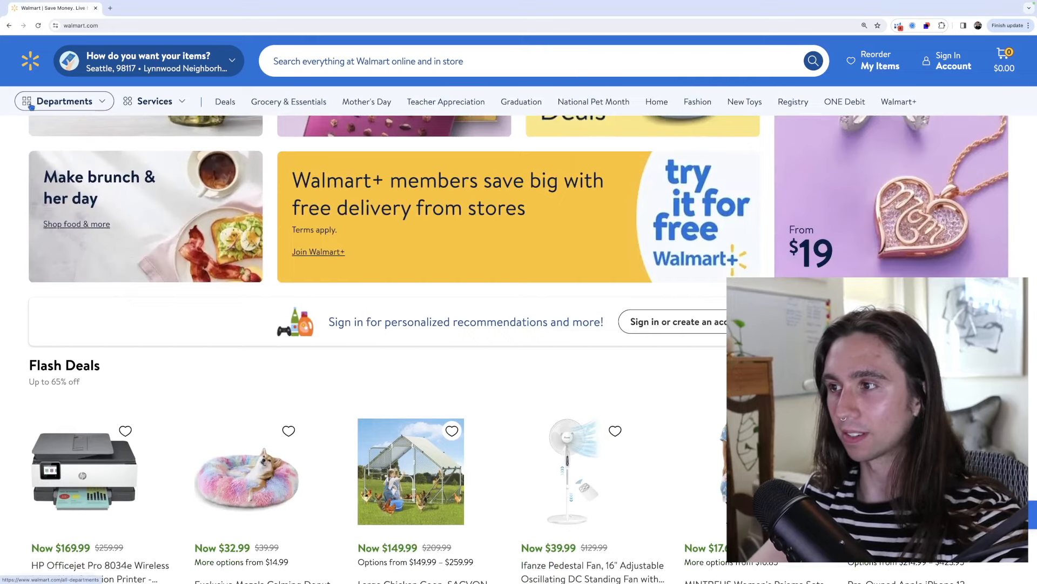
click(64, 102)
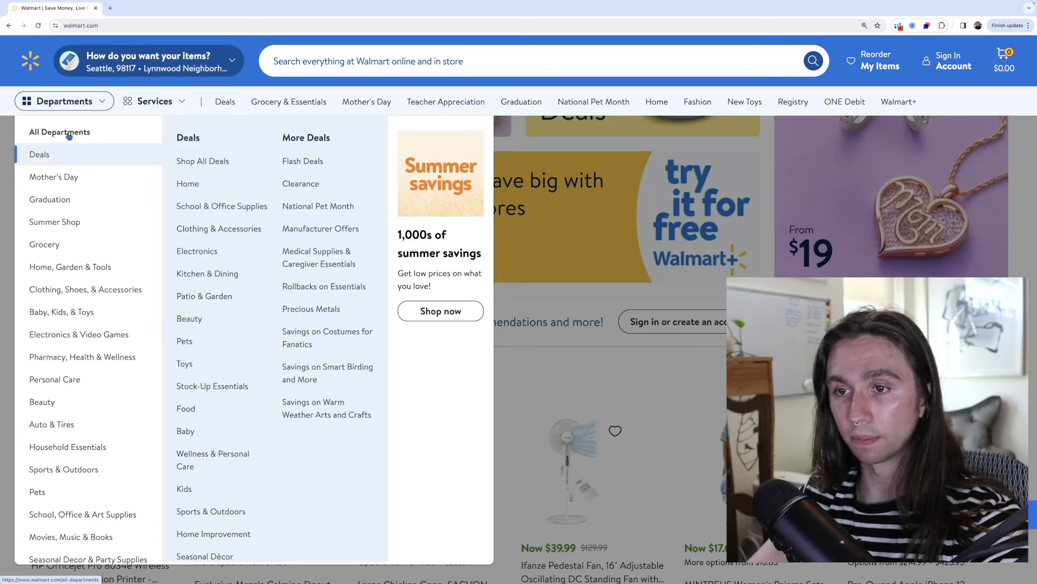
Enter Patio & Garden via Home, Garden & Tools and expand its Landscaping category.
click(54, 176)
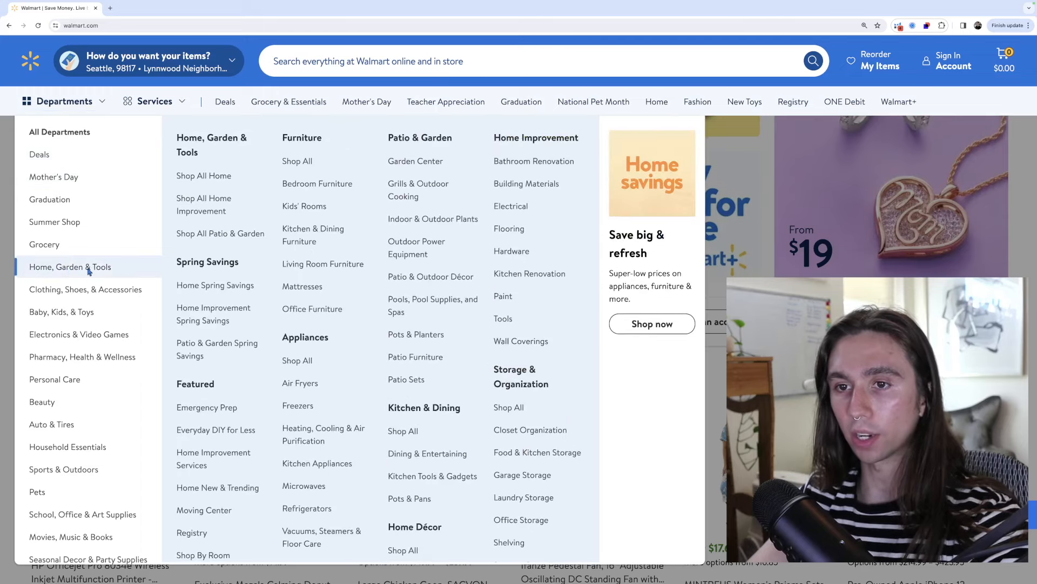
mouse_move(204, 204)
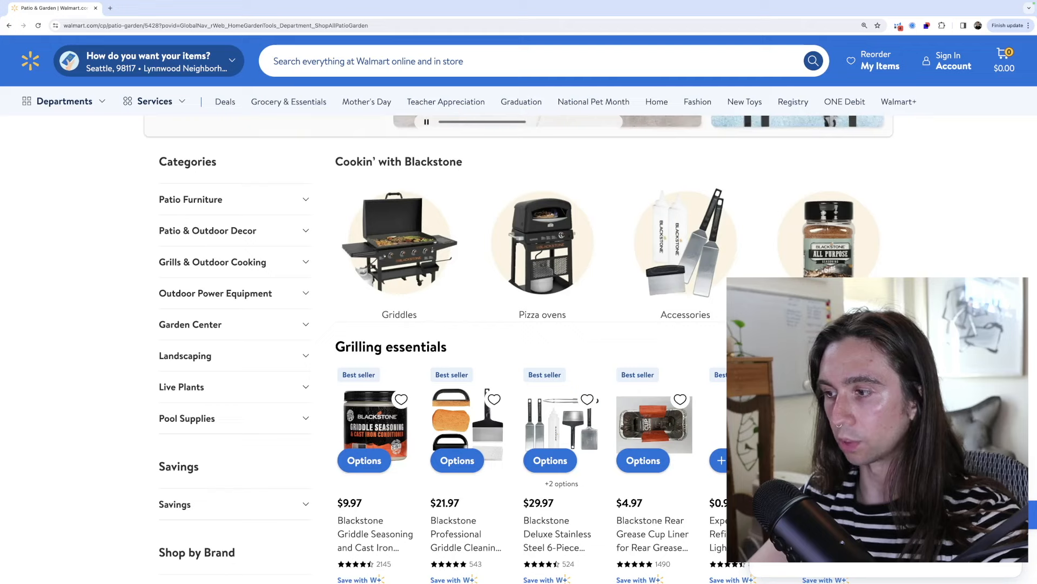
scroll(down, 3)
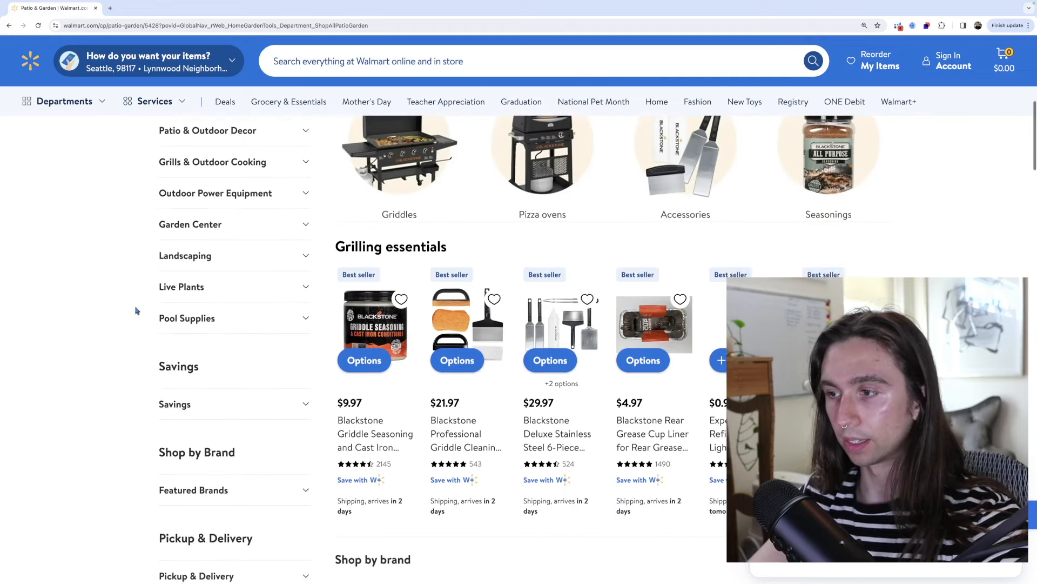
scroll(down, 3)
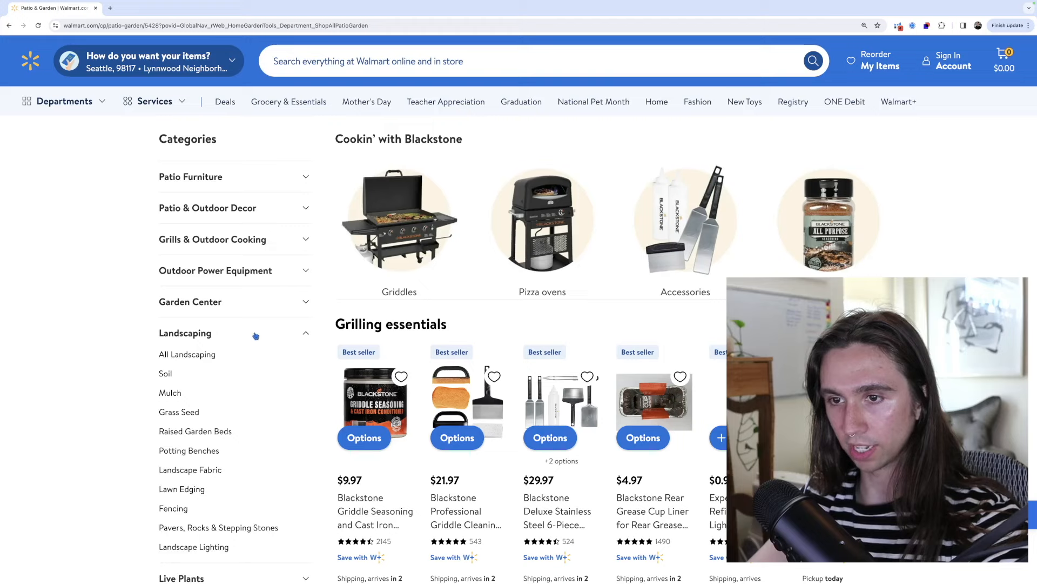
Browse the All Landscaping listings to page 3 and bring up the Helium 10 extension menu.
click(187, 355)
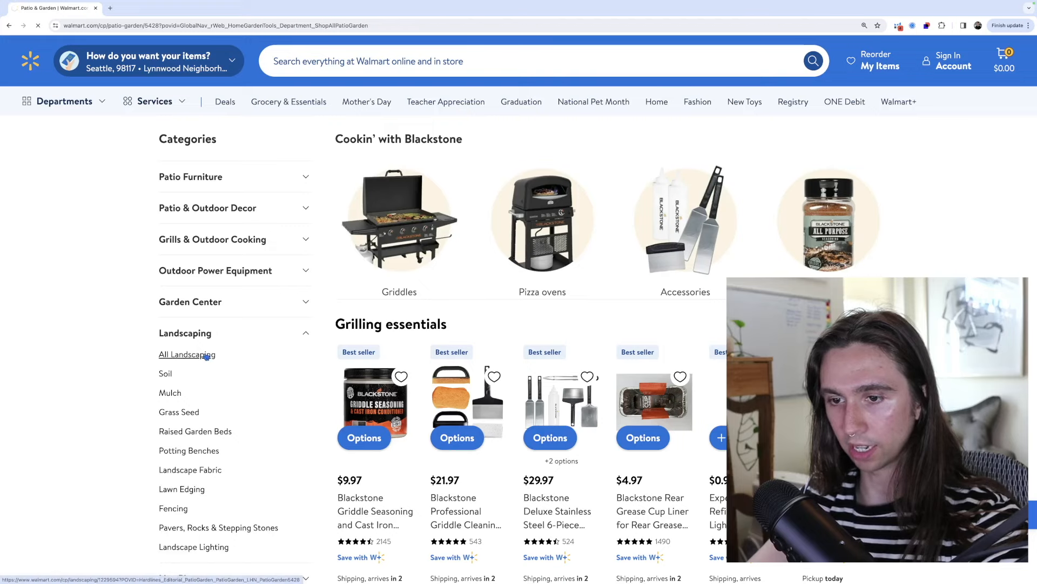
click(185, 354)
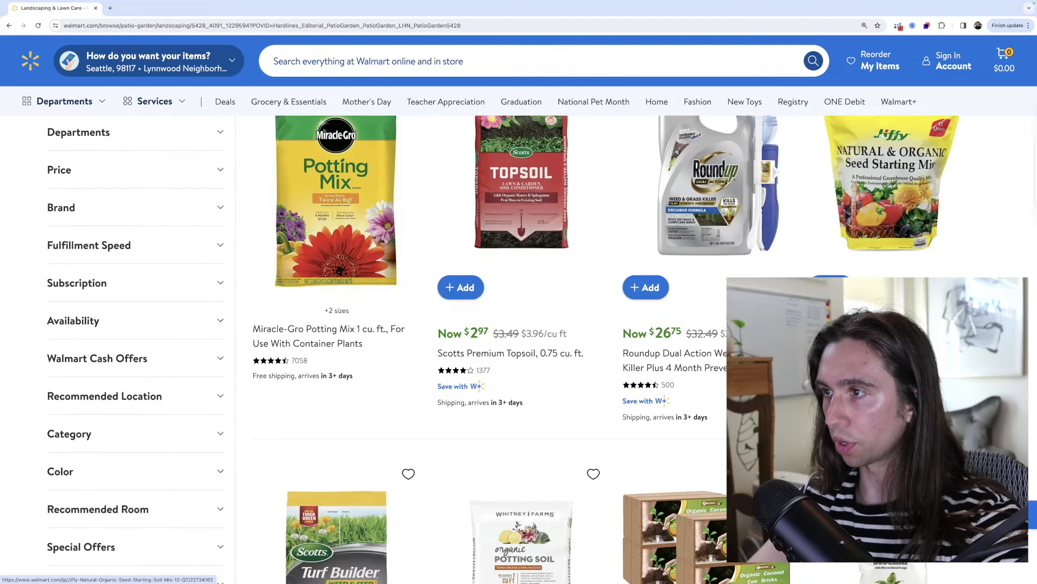
scroll(down, 3)
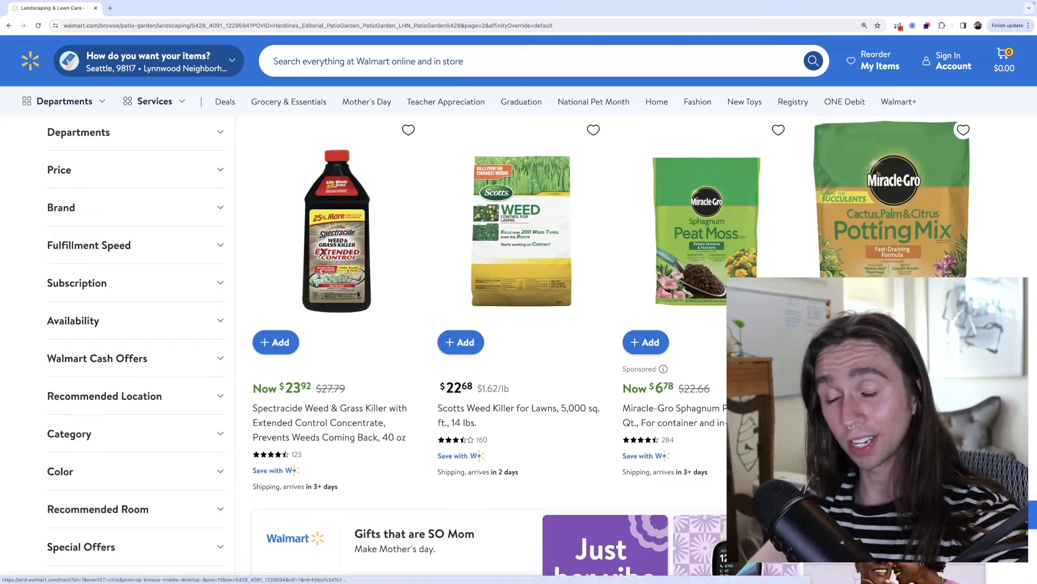
scroll(down, 3)
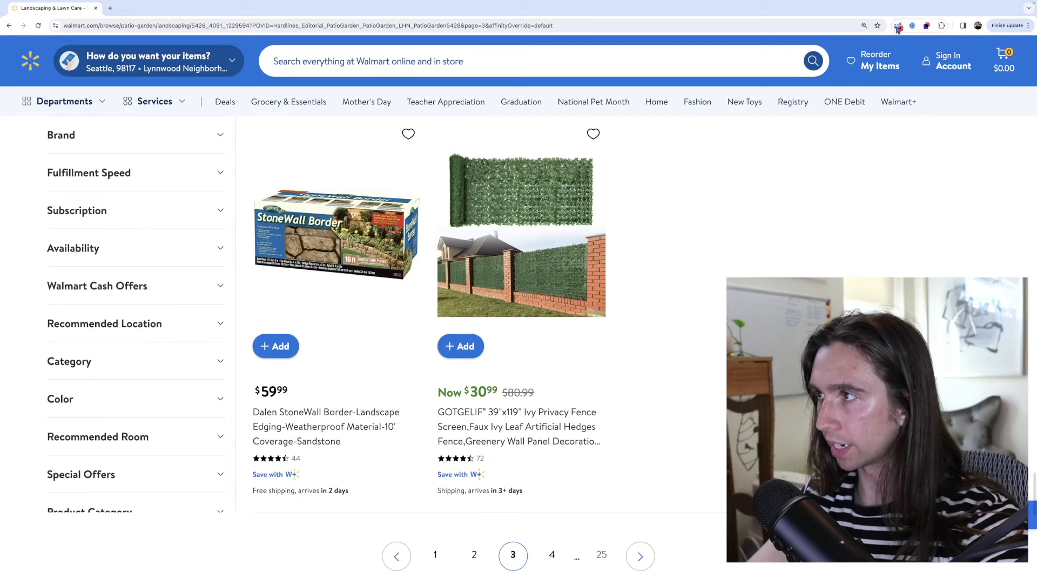
click(898, 26)
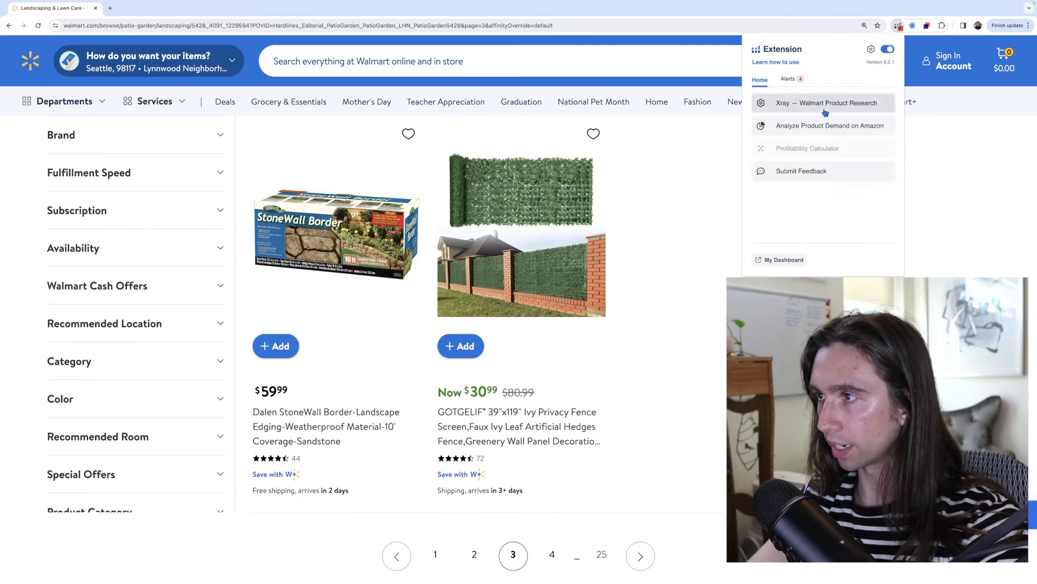
Run Xray Walmart Product Research on "landscaping" and scan the revenue and sales table.
click(823, 102)
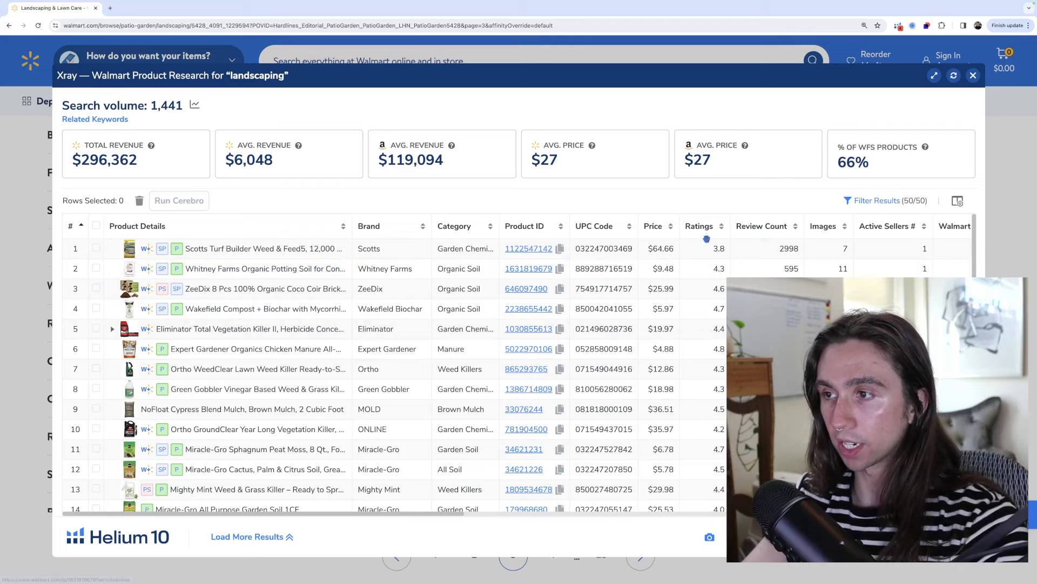
scroll(right, 3)
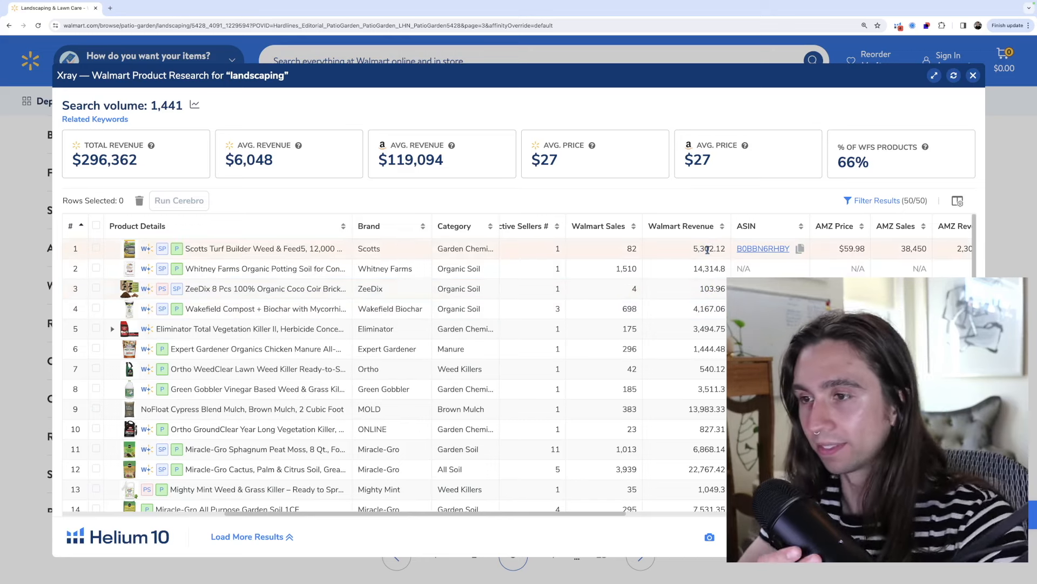
scroll(down, 3)
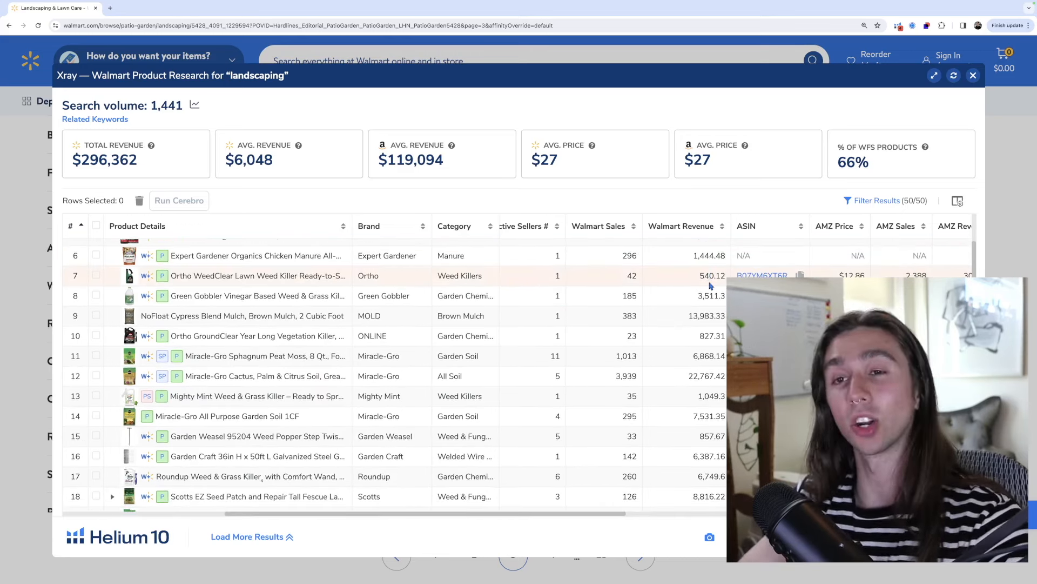
scroll(down, 3)
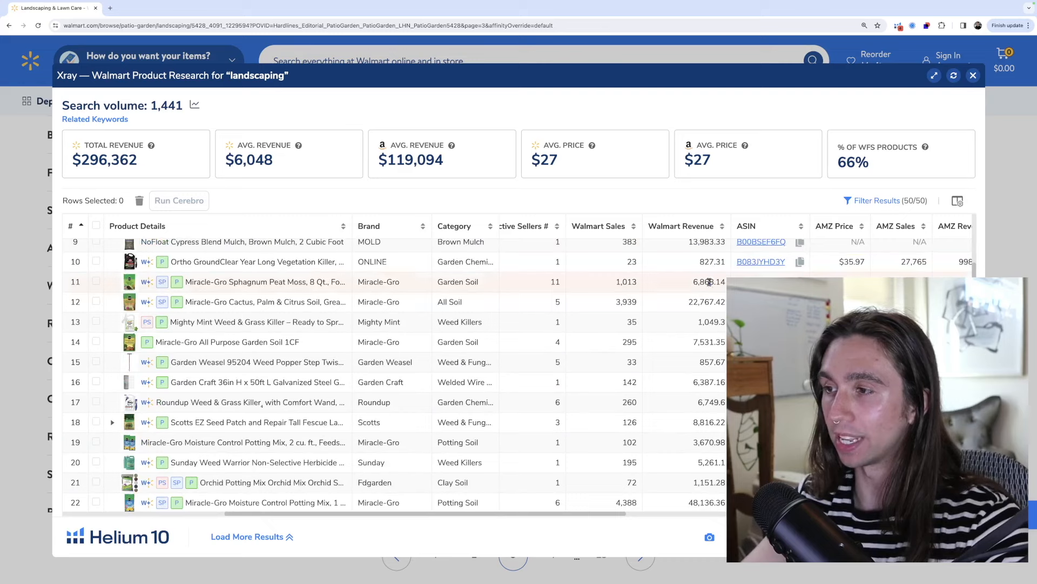
mouse_move(241, 261)
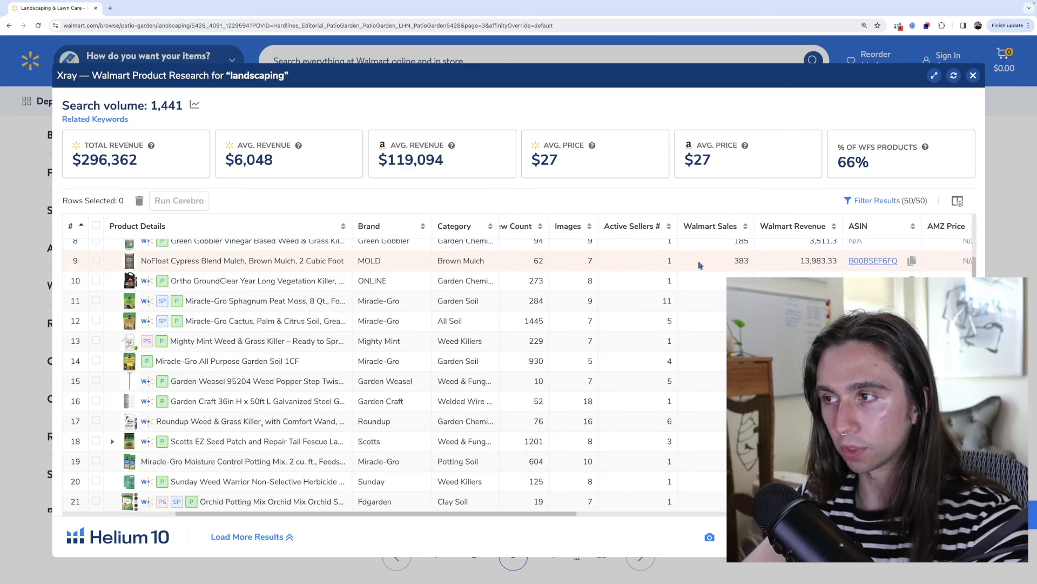
mouse_move(212, 260)
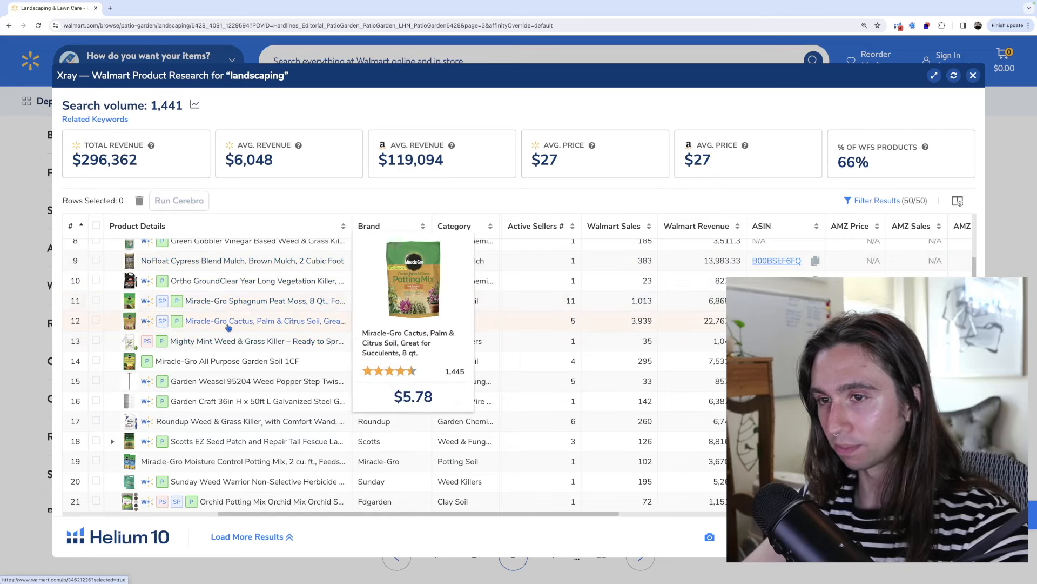
mouse_move(224, 261)
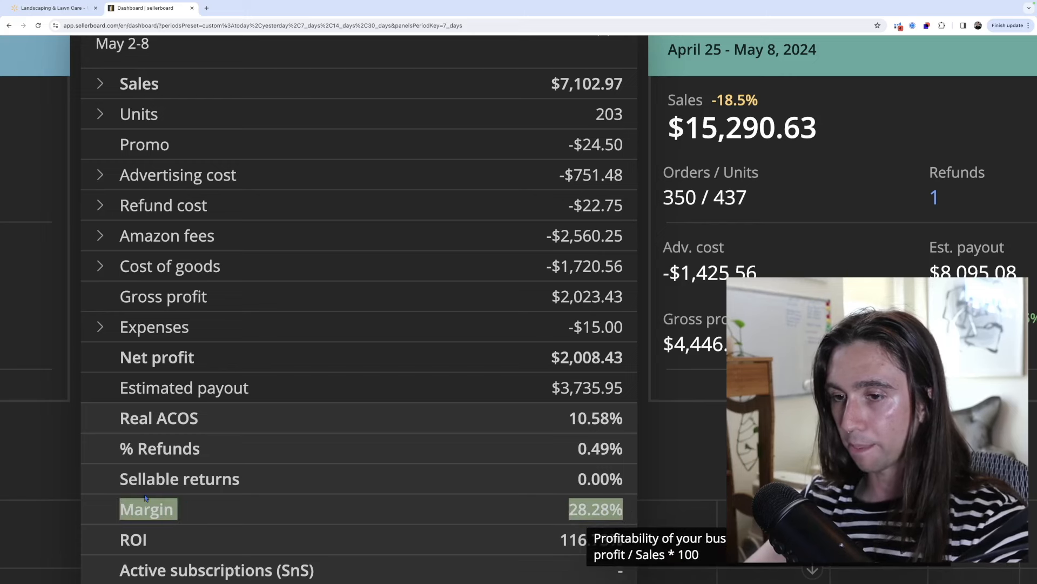
mouse_move(662, 474)
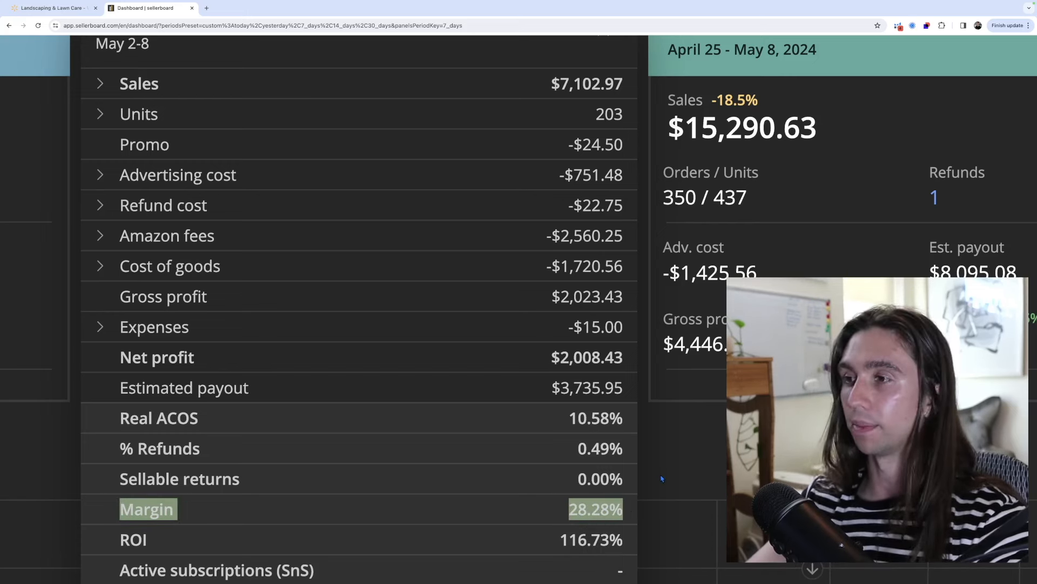
Return from the Sellerboard 28.28% margin dashboard to the Xray landscaping results.
click(49, 8)
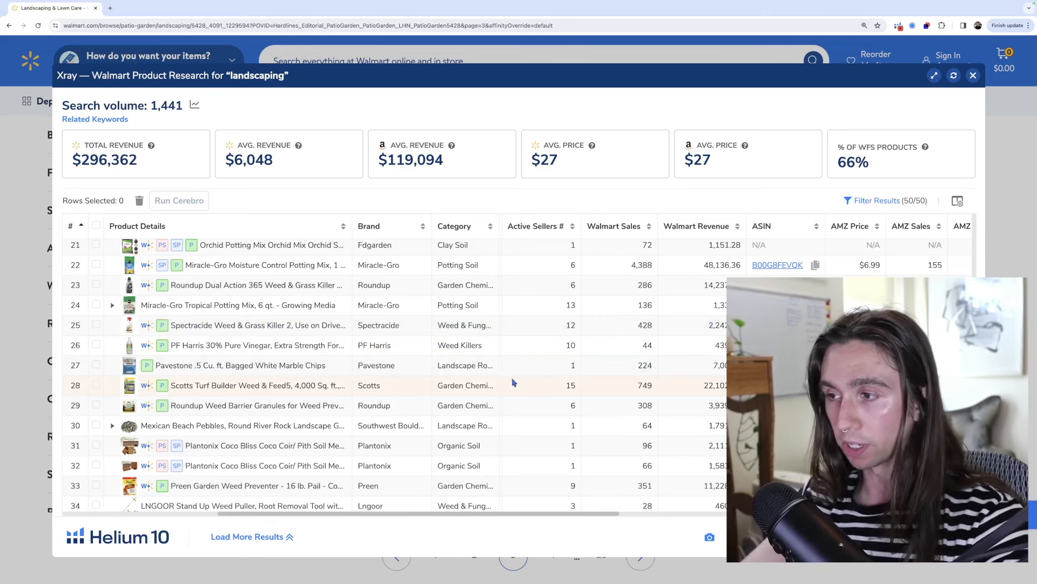
mouse_move(690, 388)
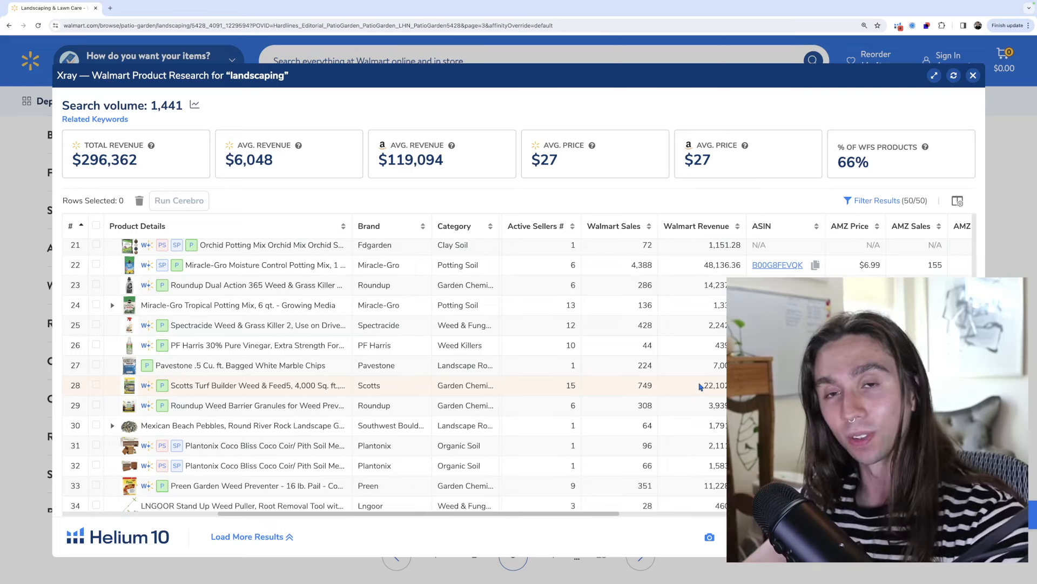
scroll(down, 3)
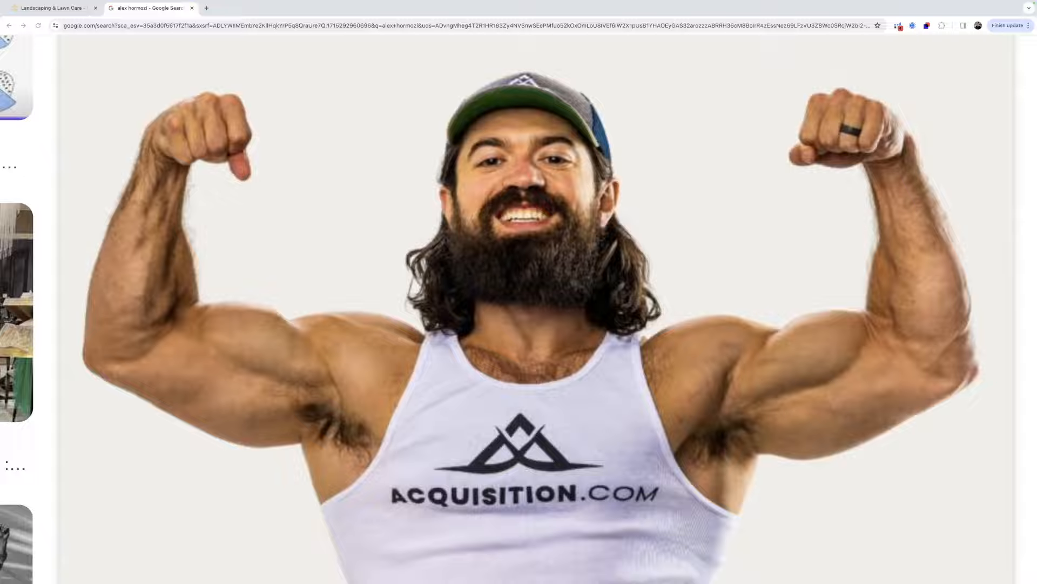
Leave the Google image result and return to the Xray landscaping results.
click(50, 8)
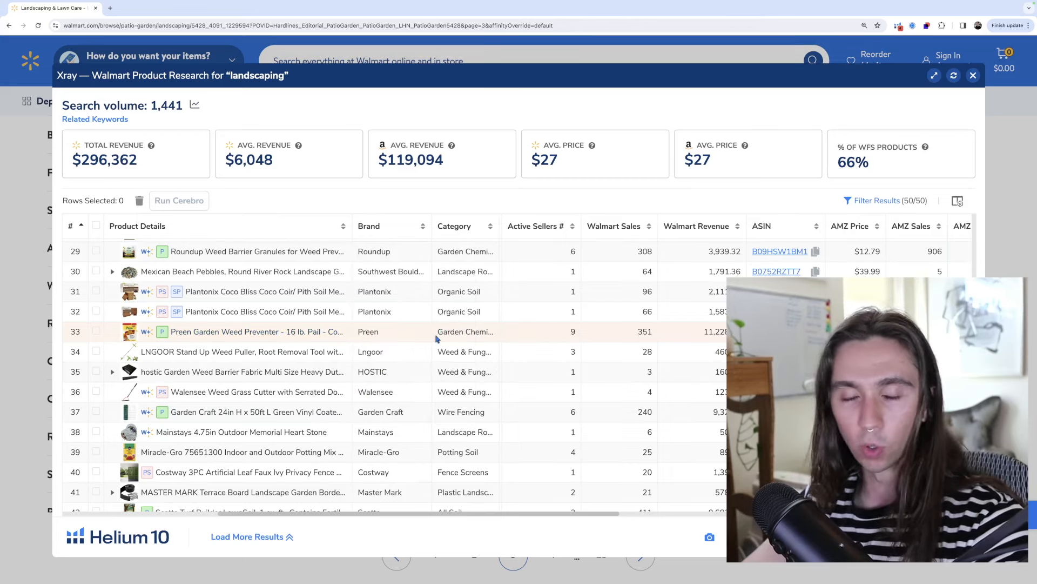
Scroll the Xray table to products 37–50, then close it to show Landscaping & Lawn Care listings.
scroll(down, 3)
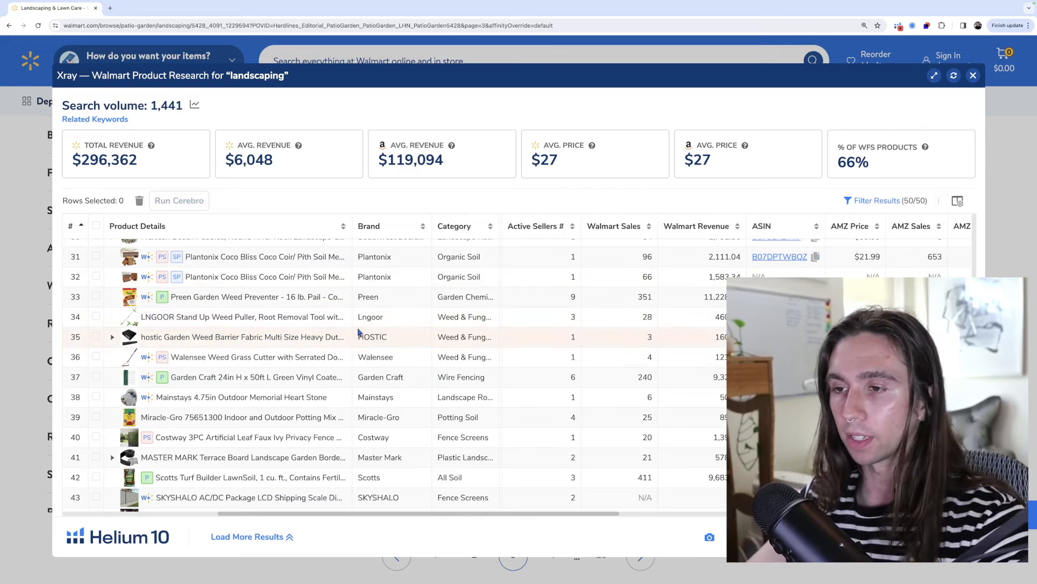
mouse_move(350, 339)
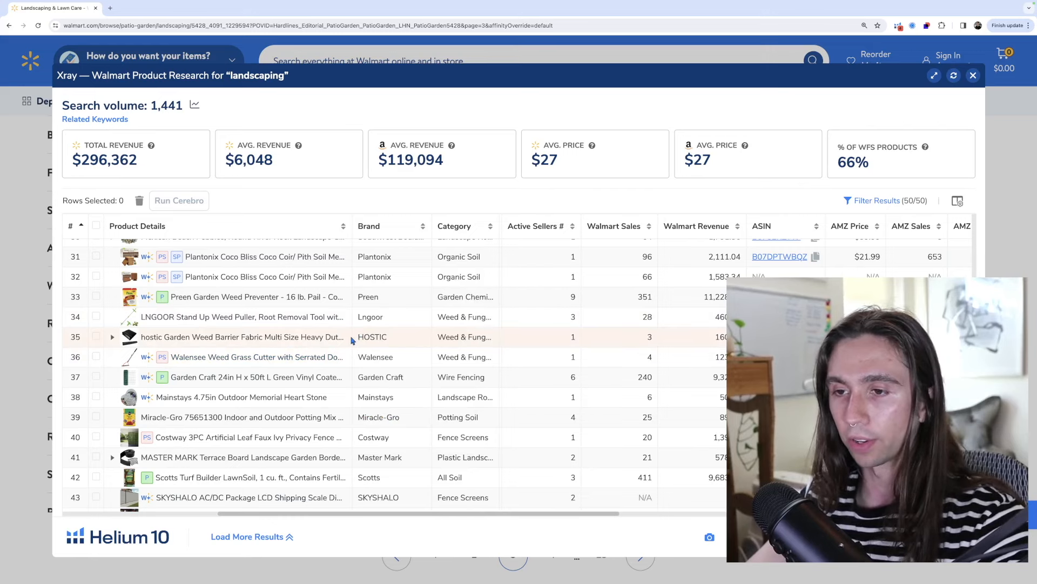
scroll(down, 3)
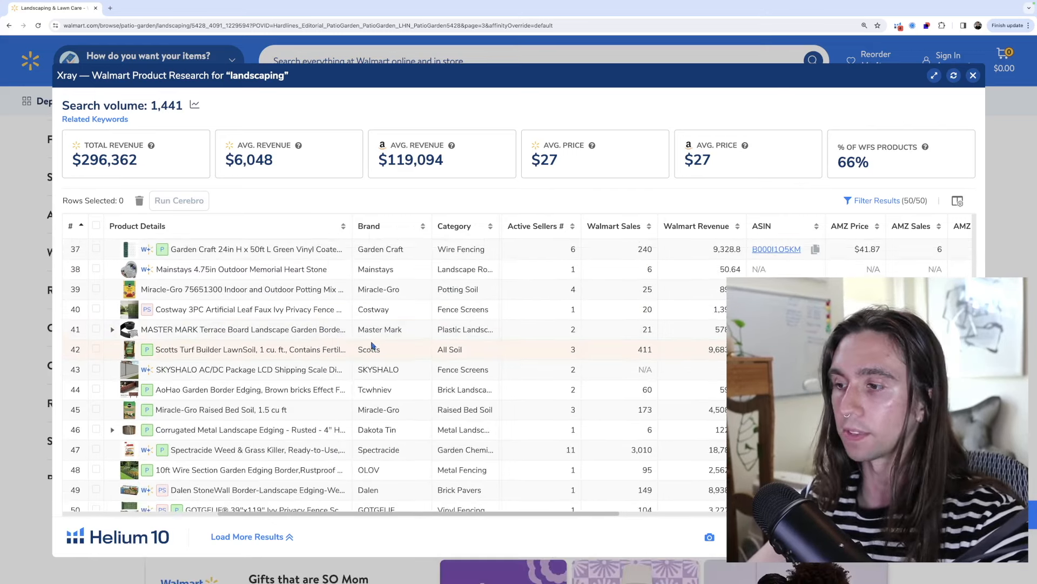
click(972, 74)
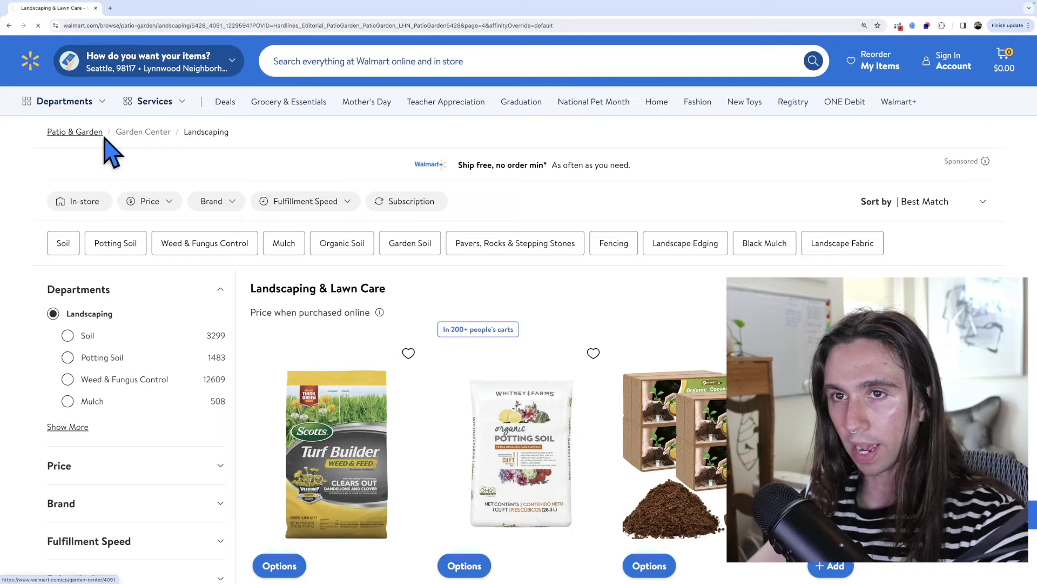
Go up to Patio & Garden and enter the All Garden Center page.
click(74, 131)
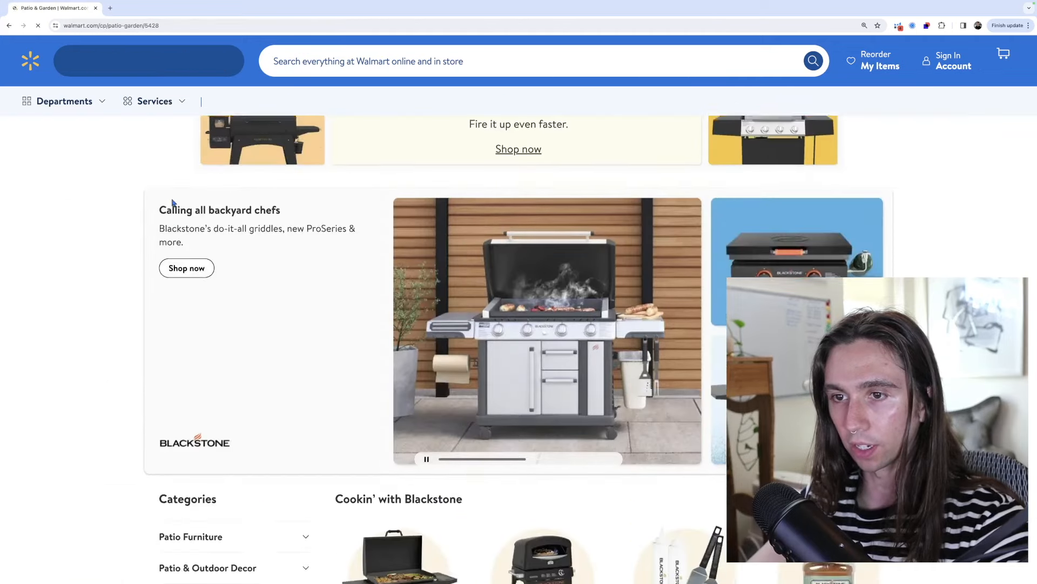
scroll(down, 3)
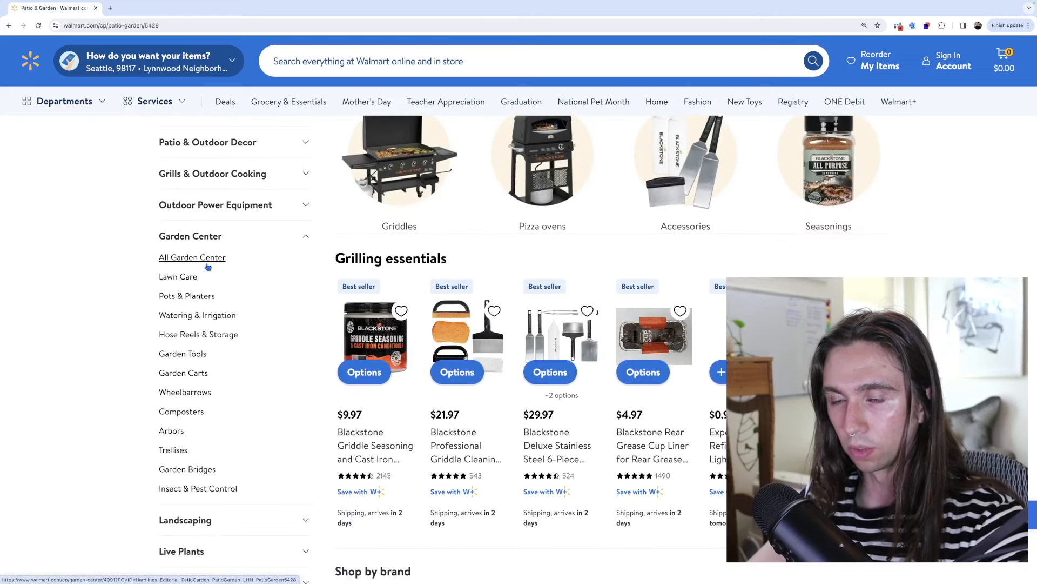
mouse_move(225, 246)
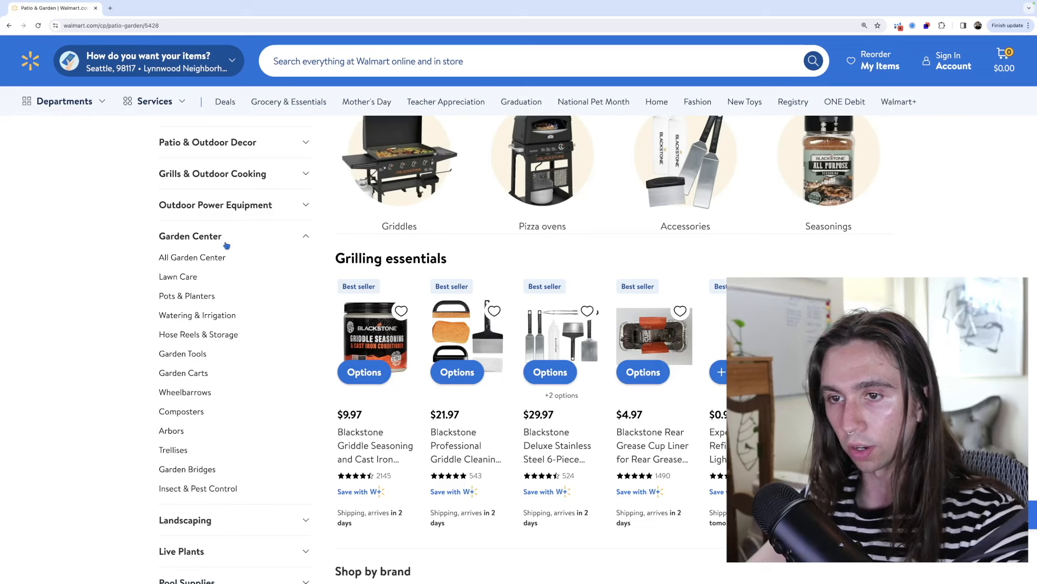
click(192, 258)
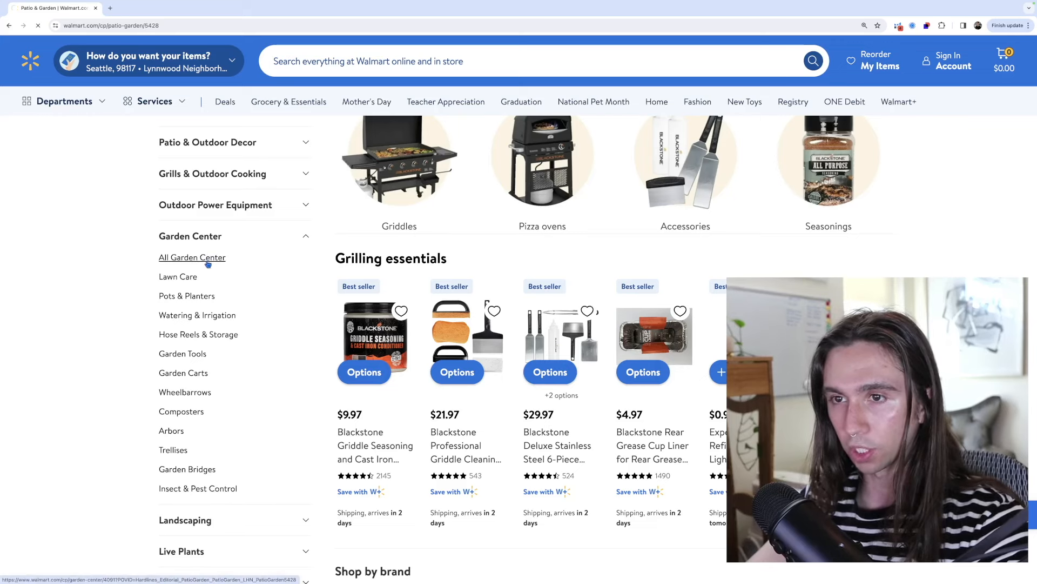
click(192, 257)
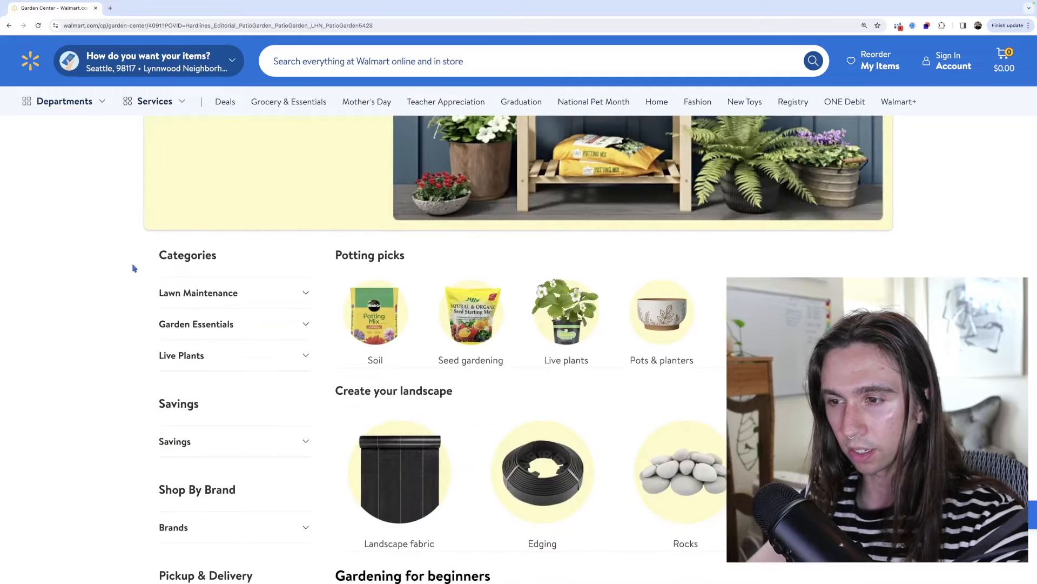
Expand Lawn Maintenance in the Garden Center categories sidebar.
scroll(down, 3)
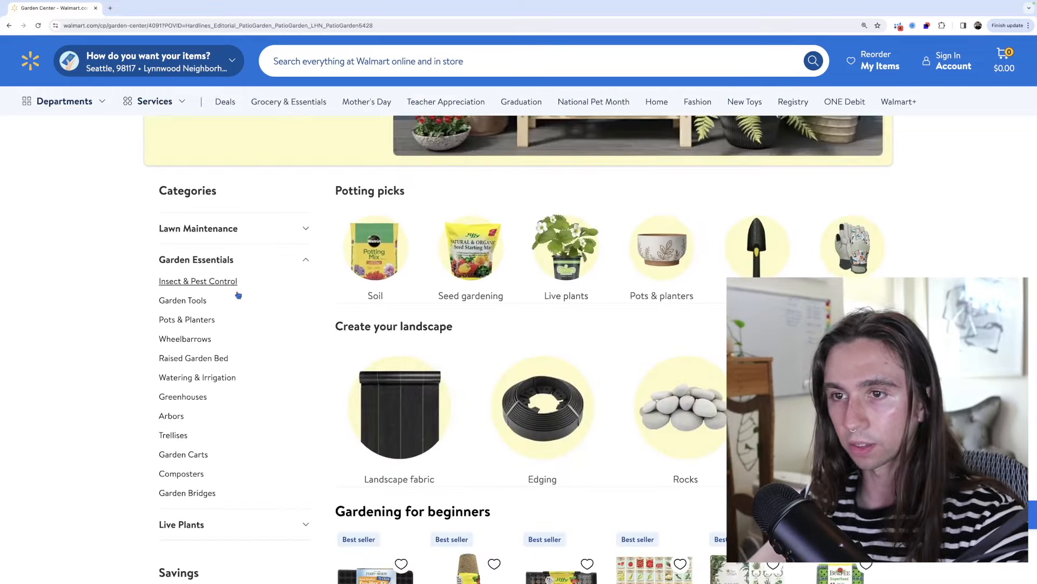
click(198, 229)
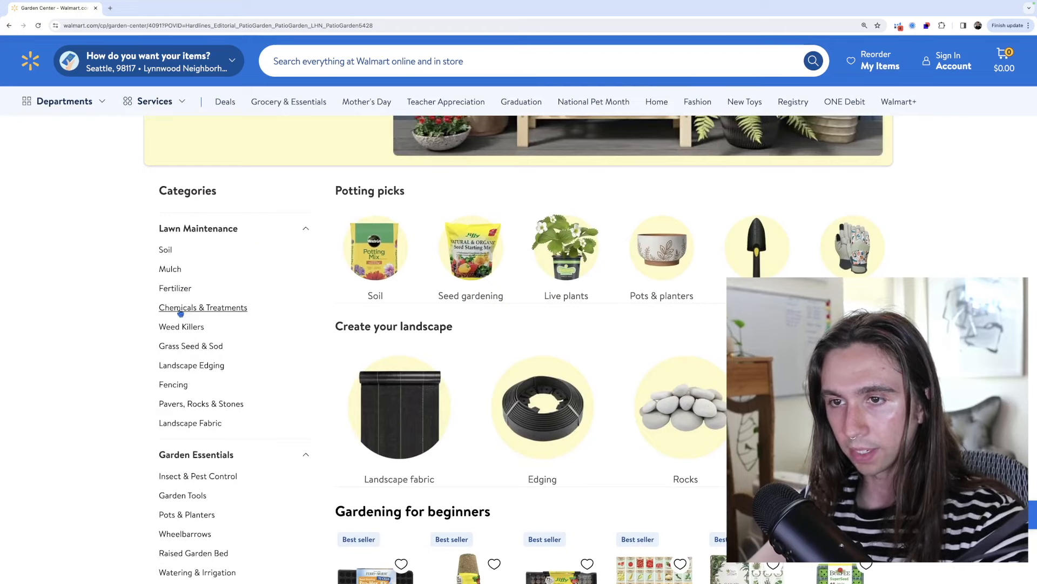
Browse several rows of Pavers, Rocks & Stepping Stones listings and return to the top.
click(201, 403)
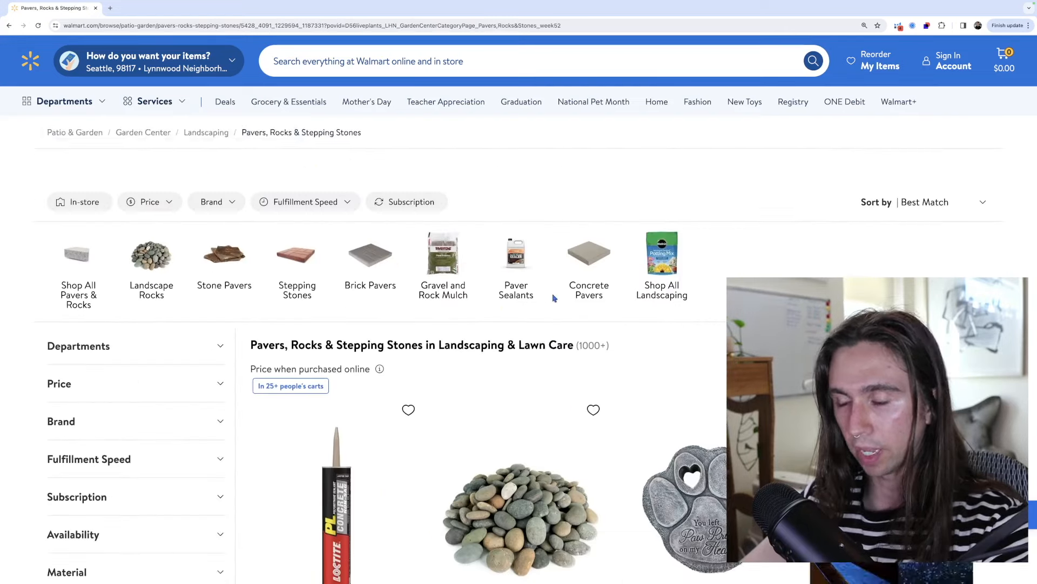
scroll(down, 3)
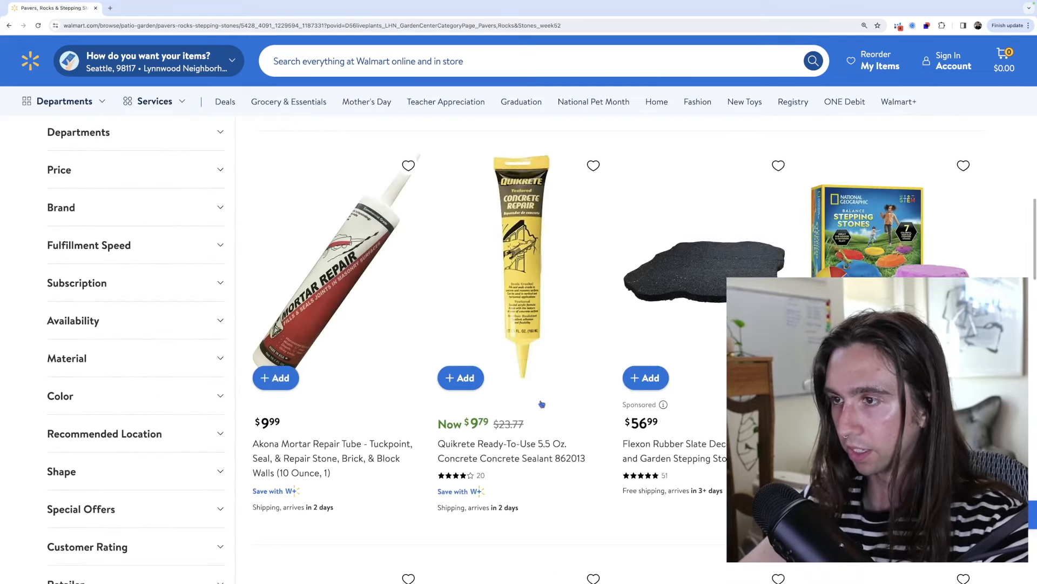
mouse_move(511, 343)
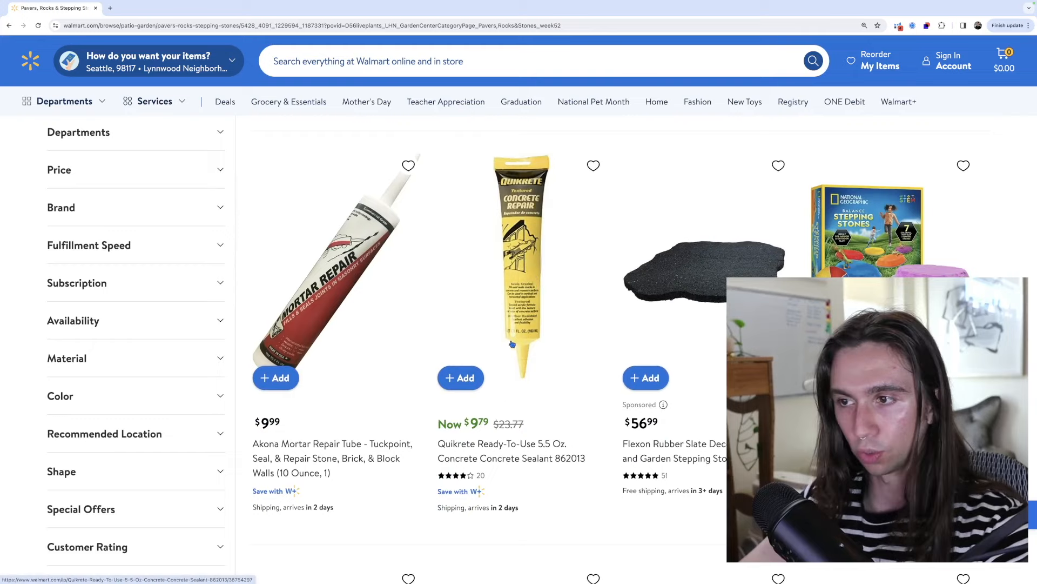
scroll(down, 3)
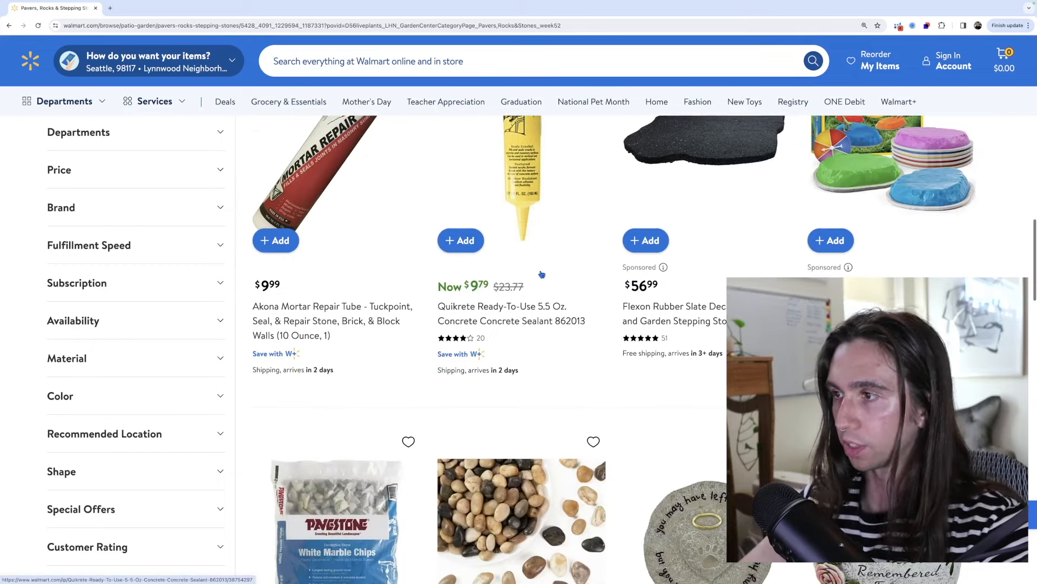
scroll(down, 3)
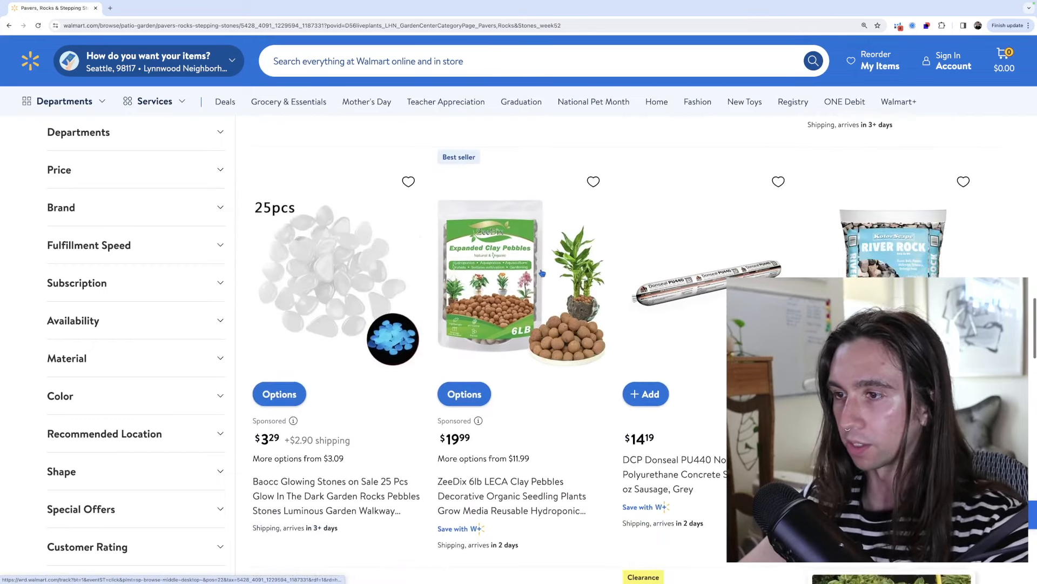
scroll(down, 3)
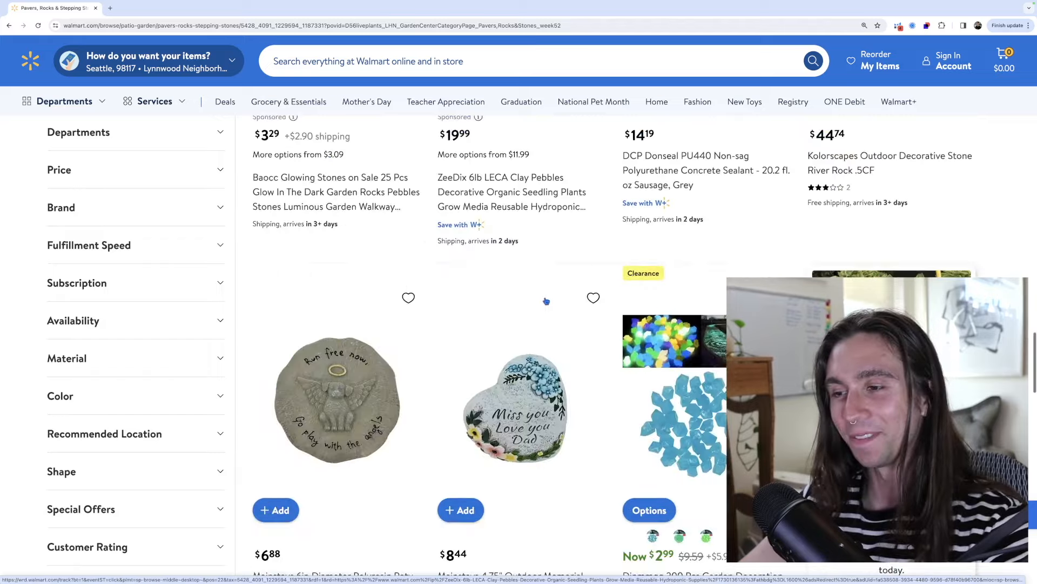
scroll(down, 3)
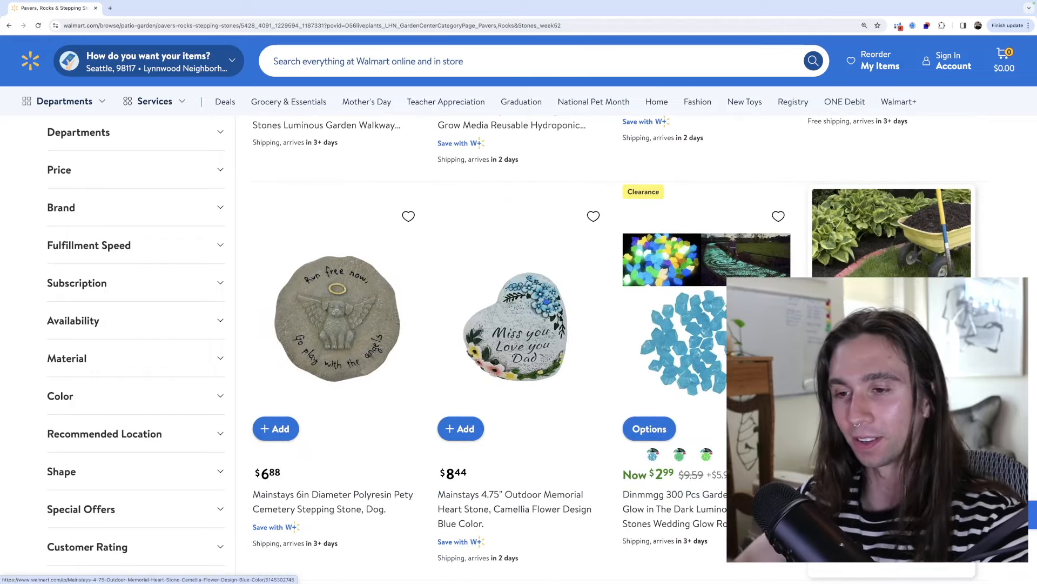
scroll(down, 3)
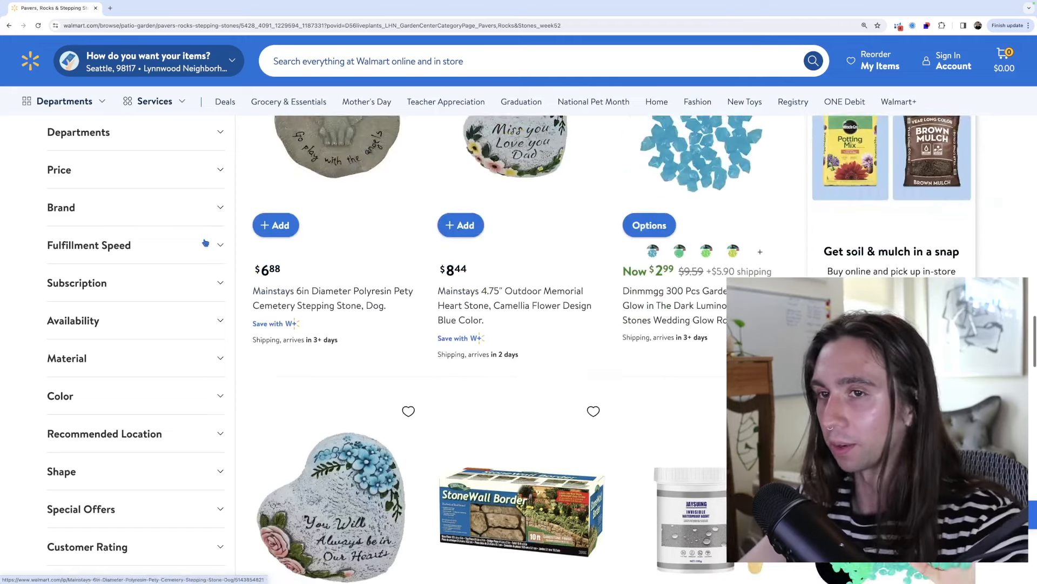
click(78, 132)
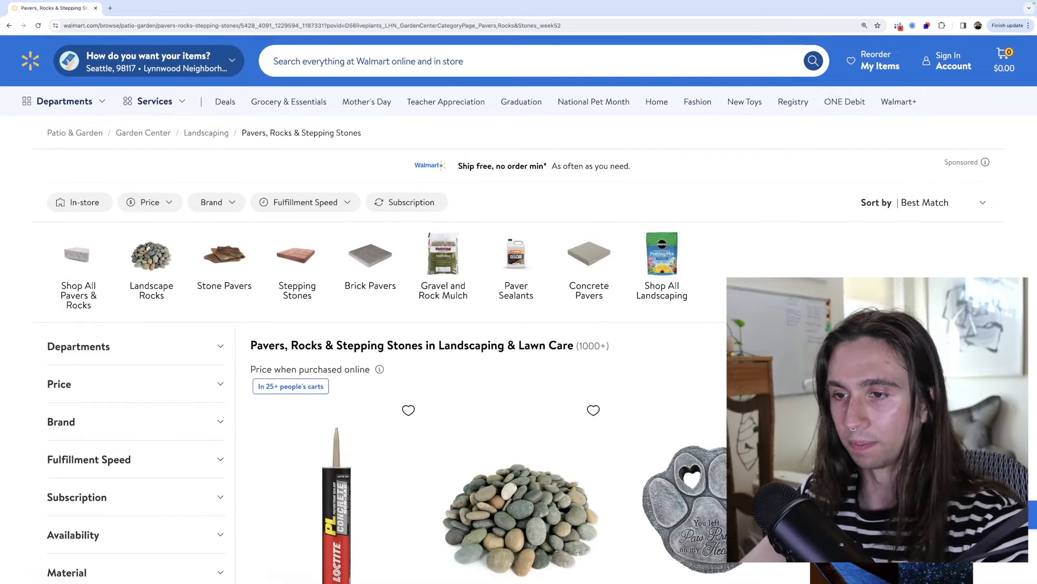
Launch Helium 10 Xray Walmart Product Research on the pavers, rocks & stepping stones category.
click(898, 25)
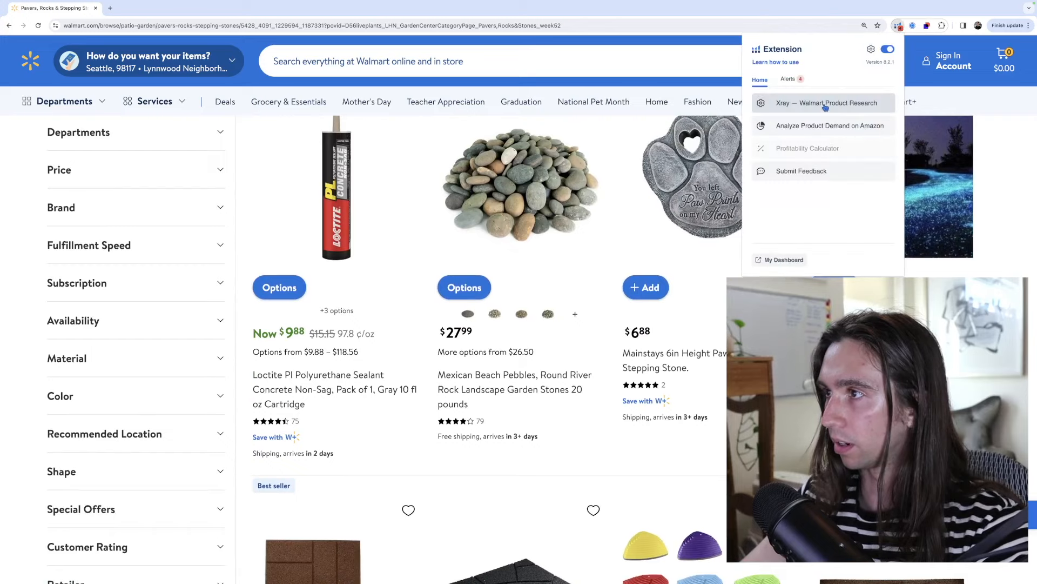
click(824, 103)
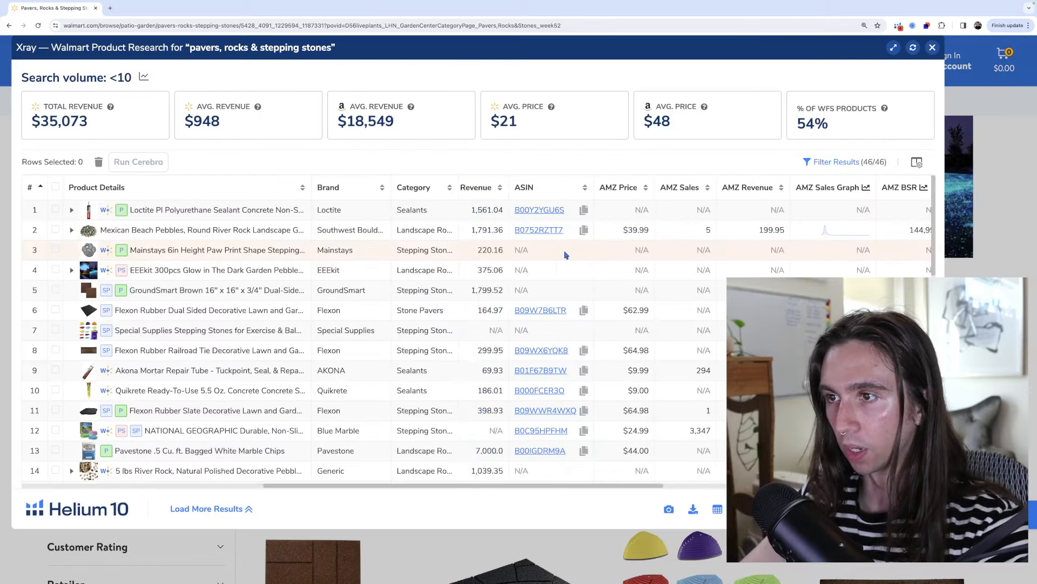
Browse the Xray results table down to products 26–39, checking sales and revenue columns.
scroll(right, 3)
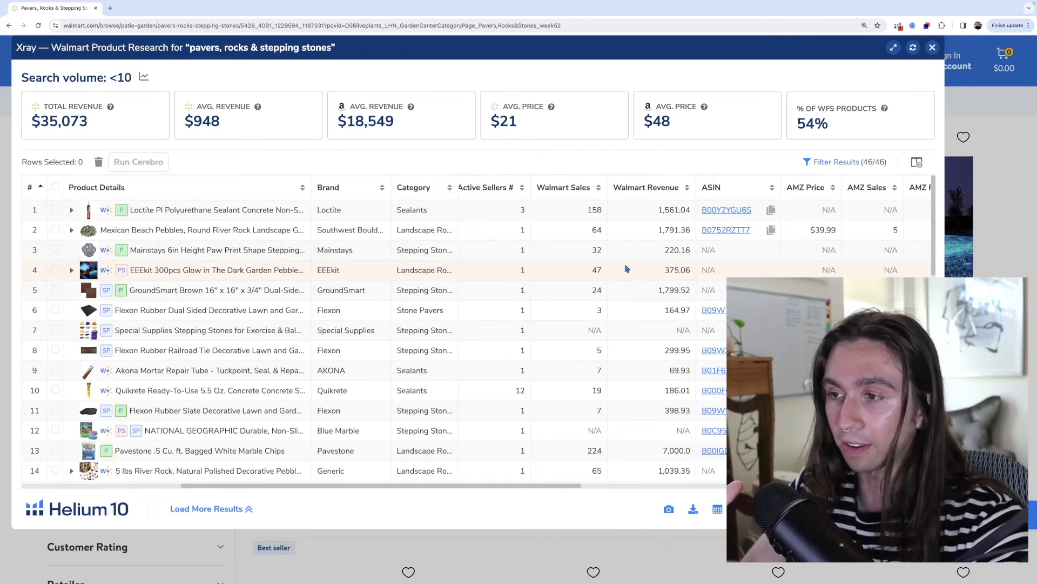
scroll(down, 3)
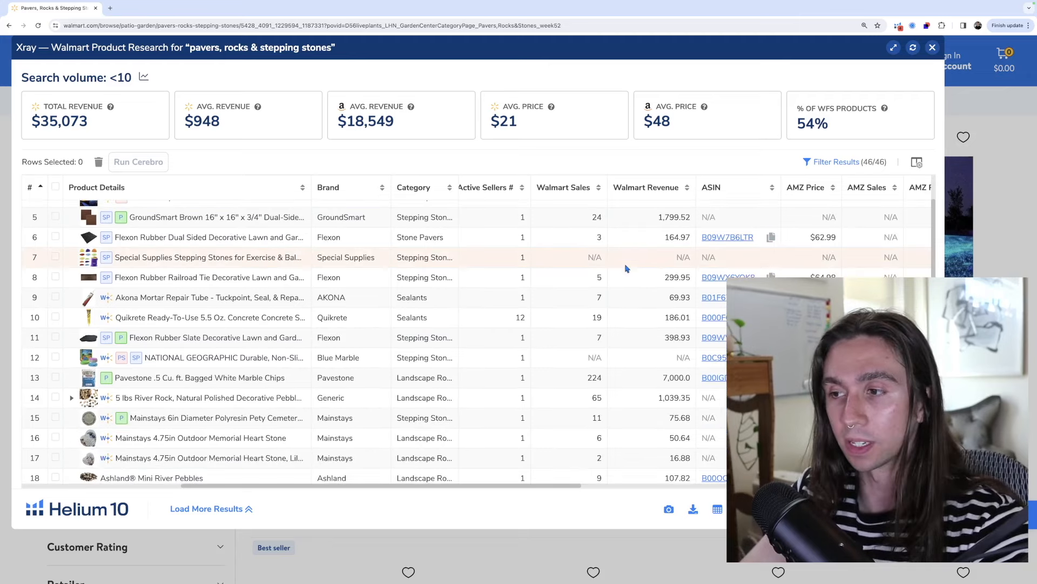
scroll(down, 3)
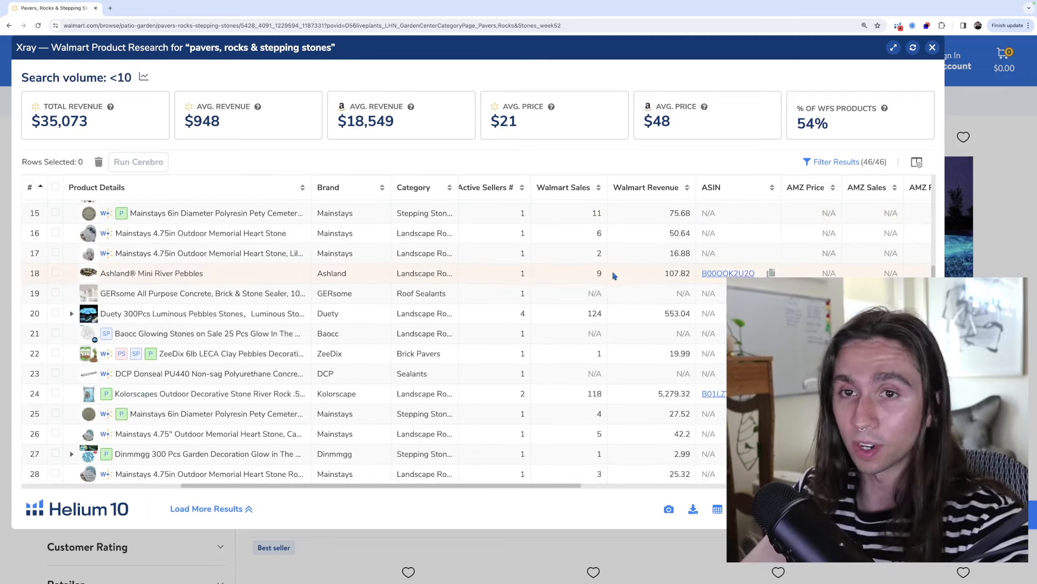
scroll(down, 3)
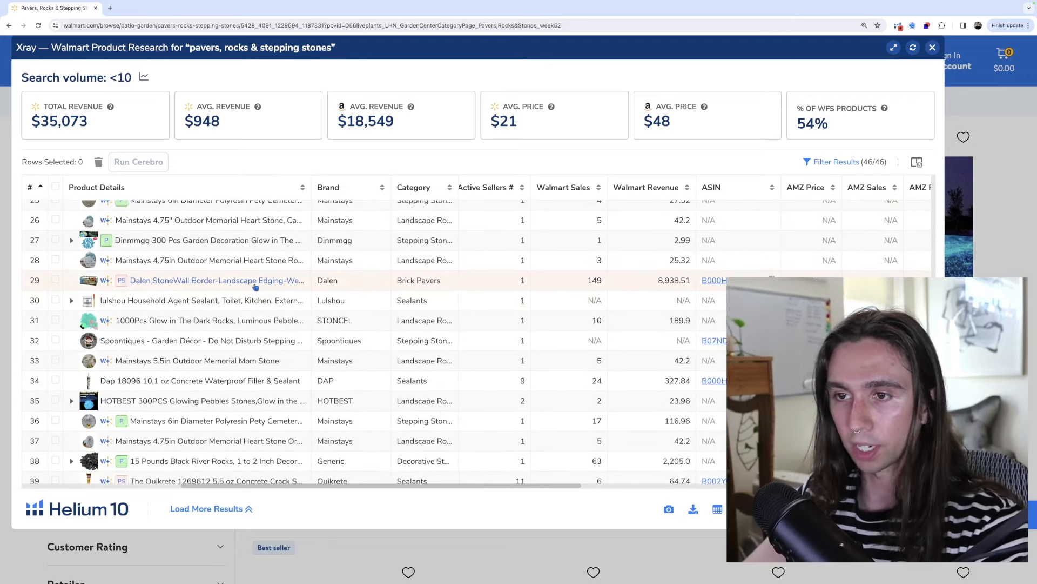
mouse_move(218, 280)
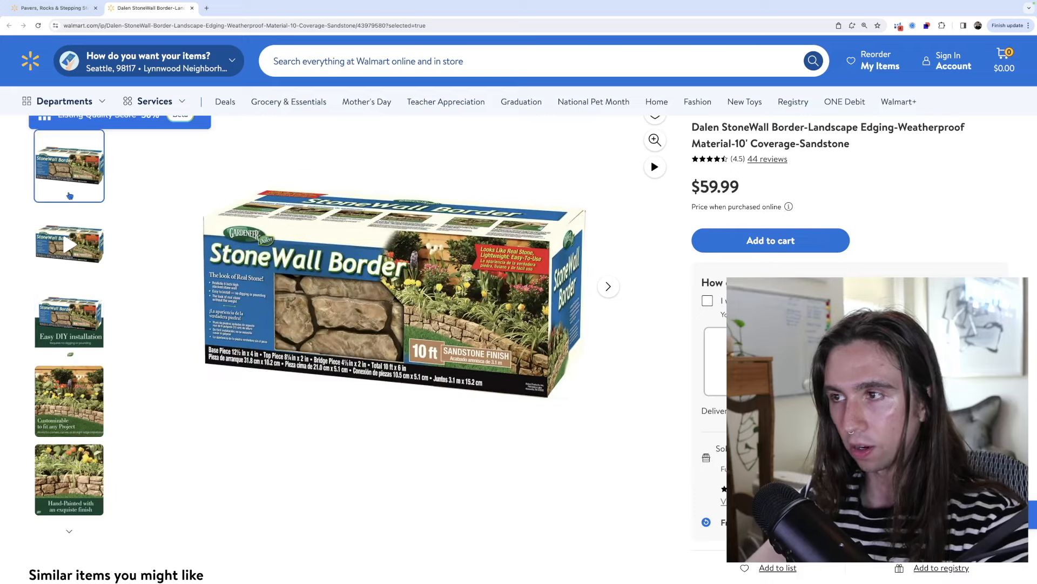
Look over the Dalen StoneWall Border listing, then move to the Amazon stone wall border search tab.
scroll(down, 3)
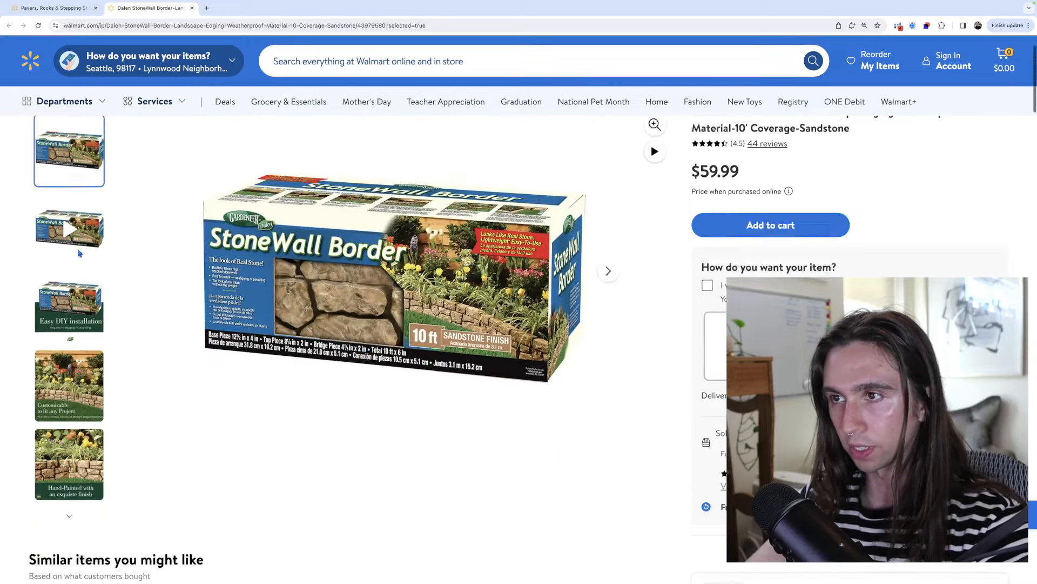
scroll(down, 3)
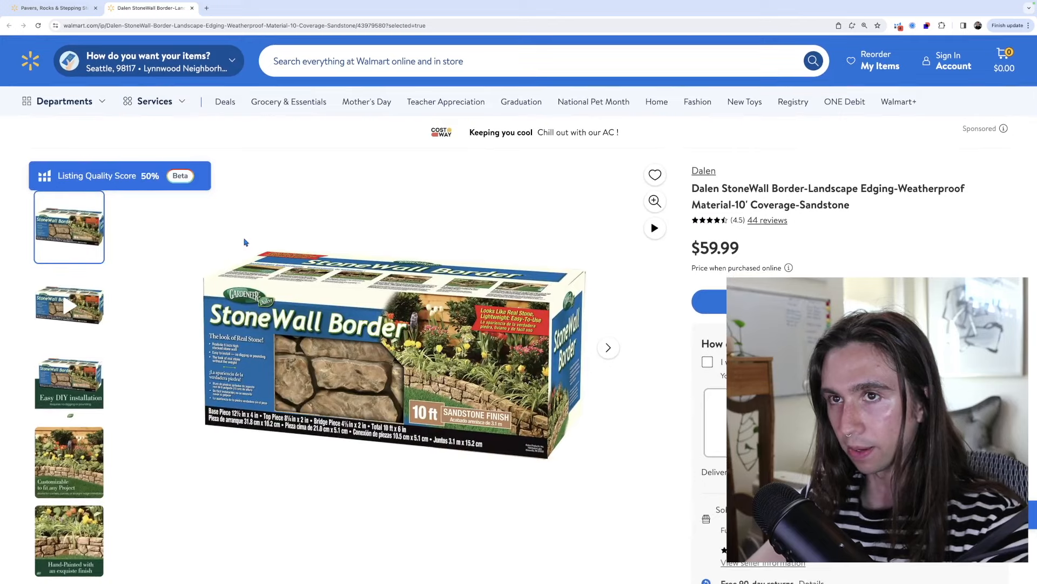
click(246, 8)
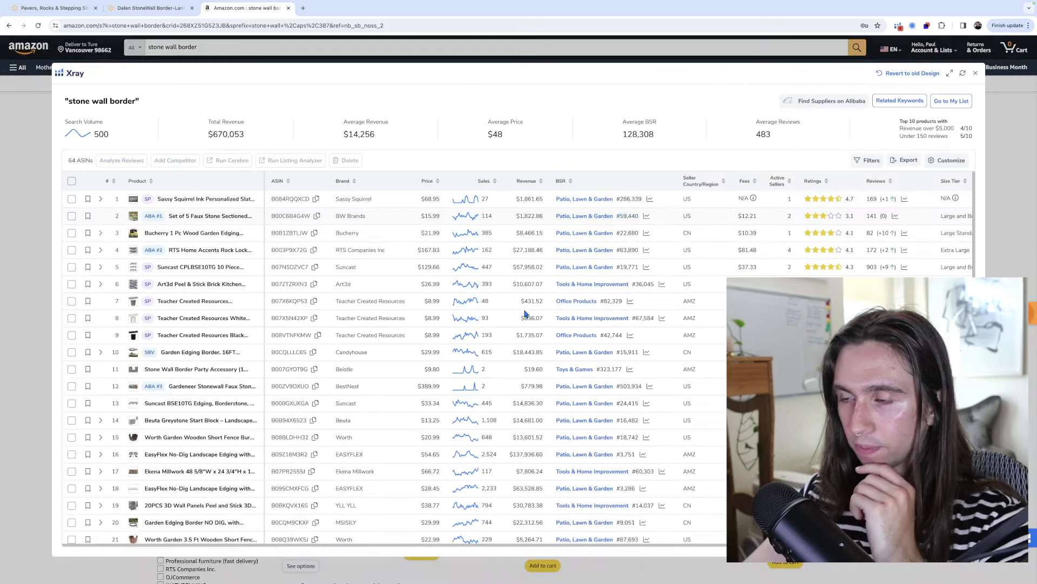
mouse_move(261, 267)
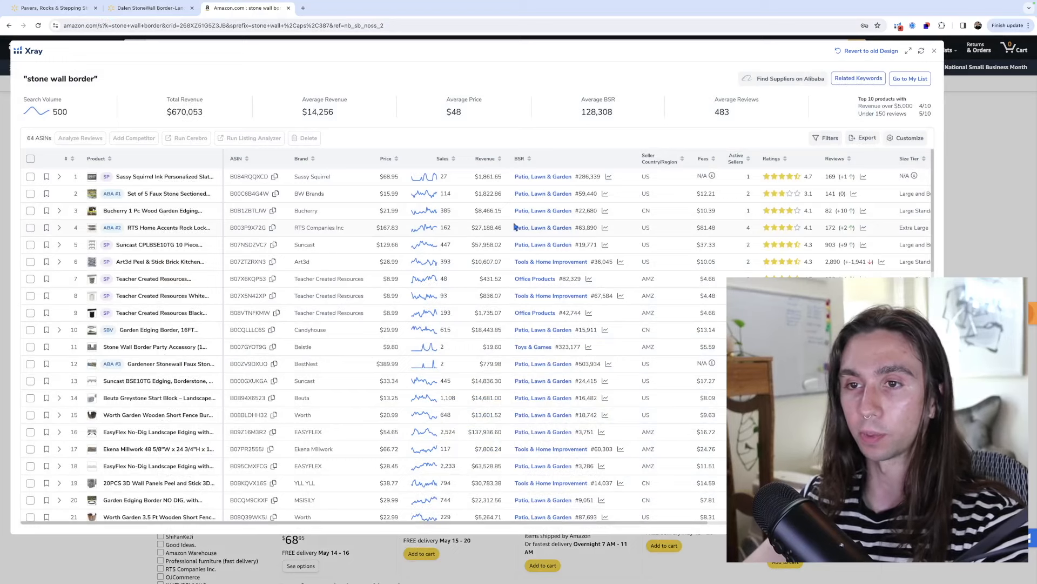
mouse_move(159, 244)
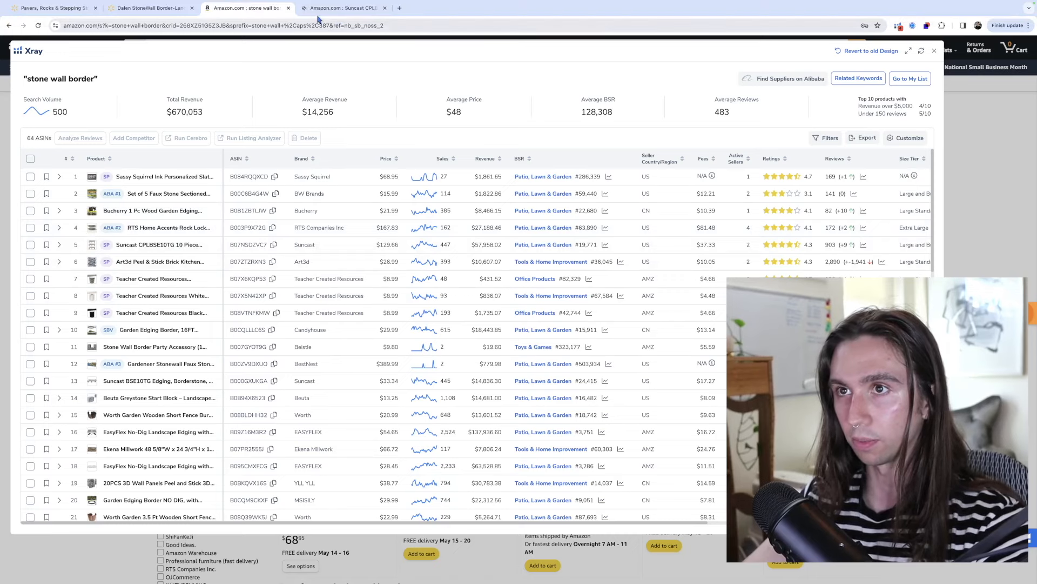
Browse the Suncast CPLBSE10TG photos: flower-bed edging, branded banner, close-up, and single edging piece.
click(343, 8)
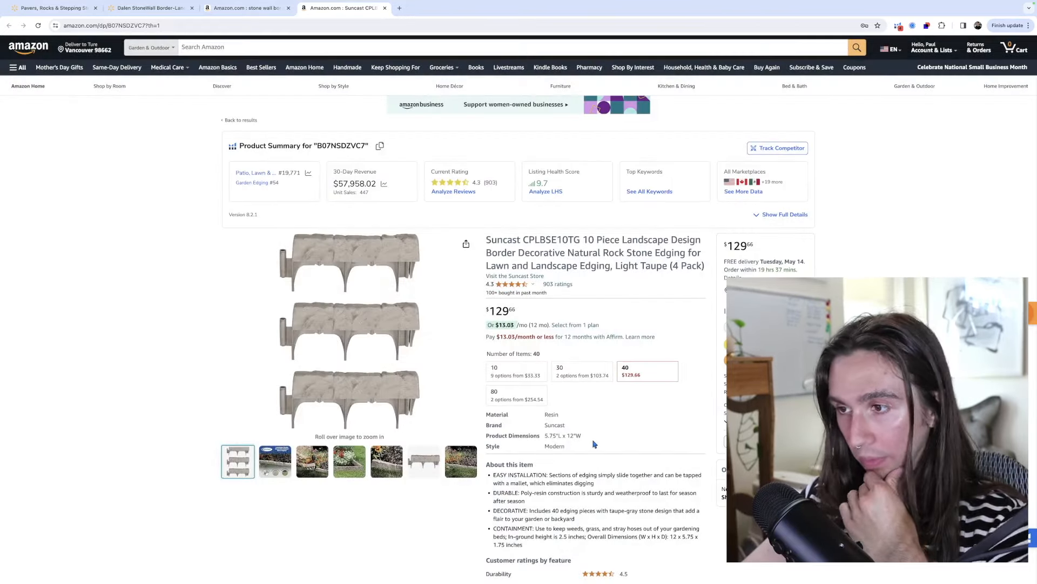
click(349, 461)
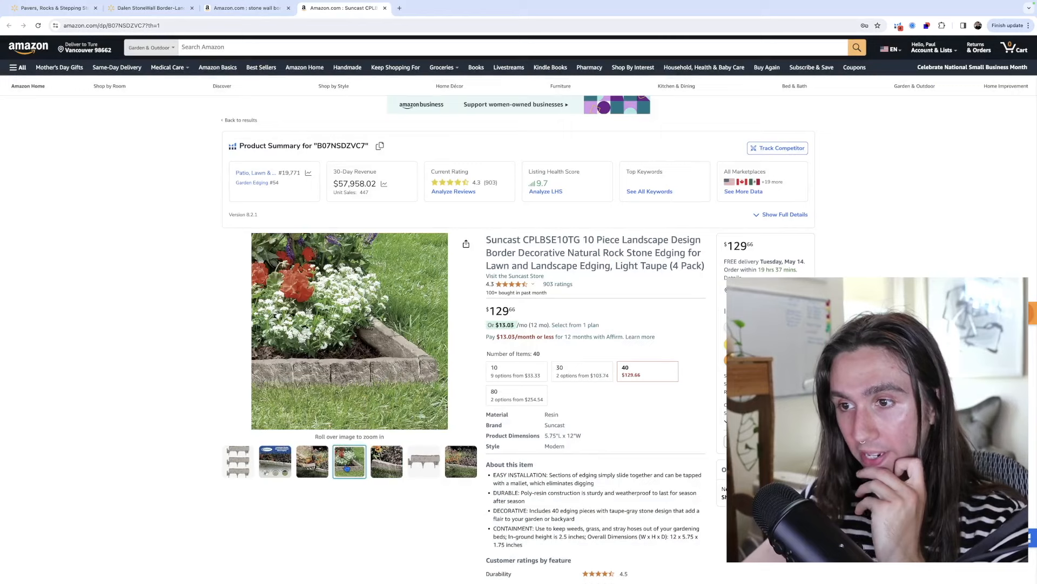
click(273, 460)
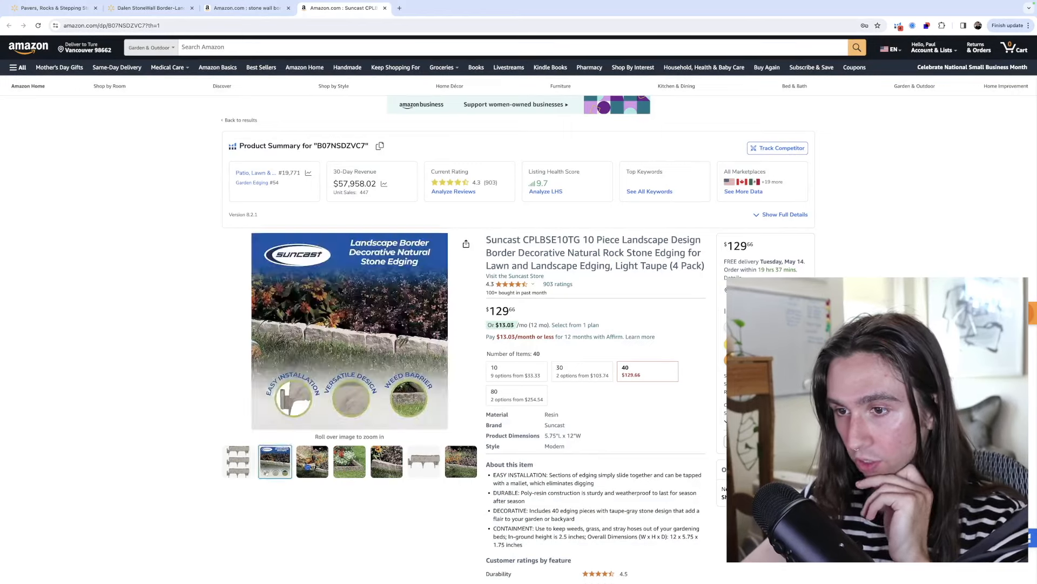
click(387, 461)
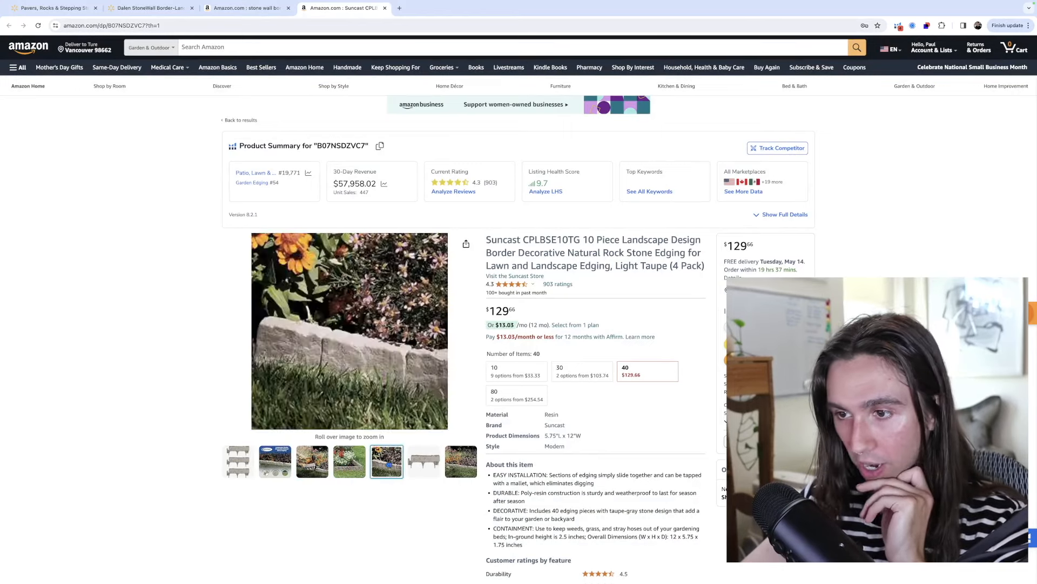
click(273, 462)
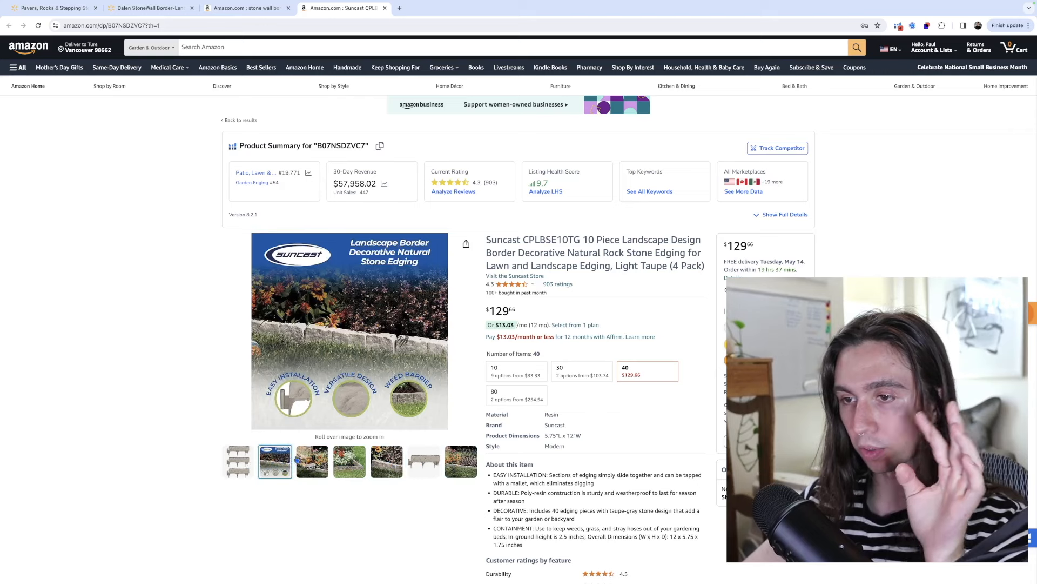
click(387, 460)
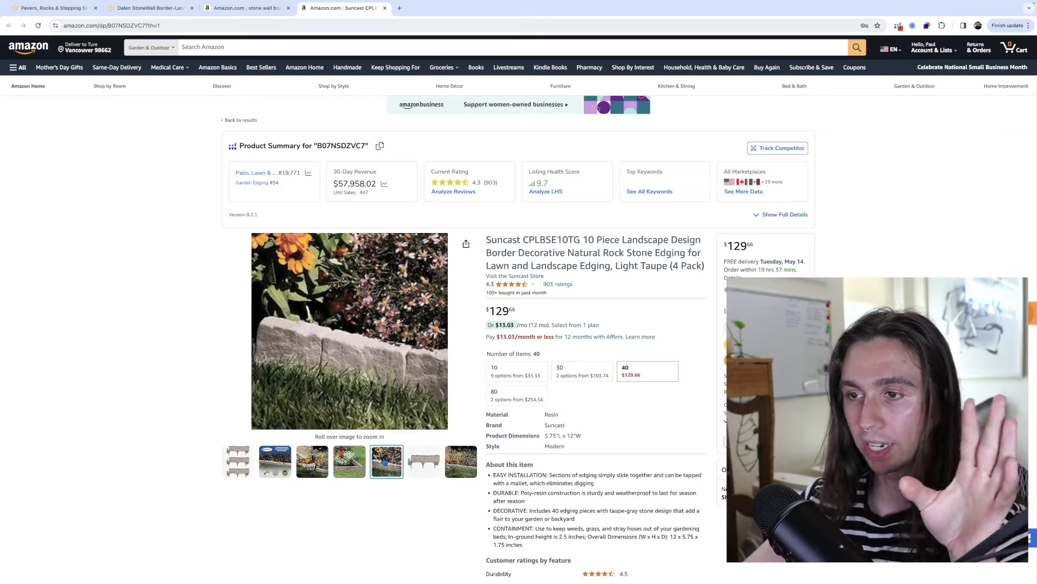
click(424, 460)
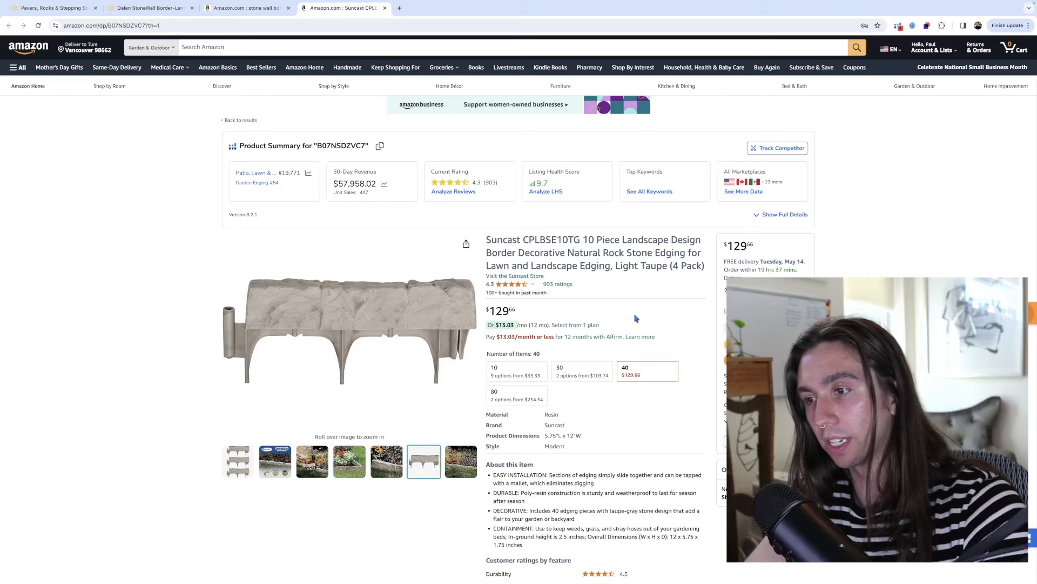
Return to the stone wall border results and bring up Xray's Top Keywords list.
click(858, 78)
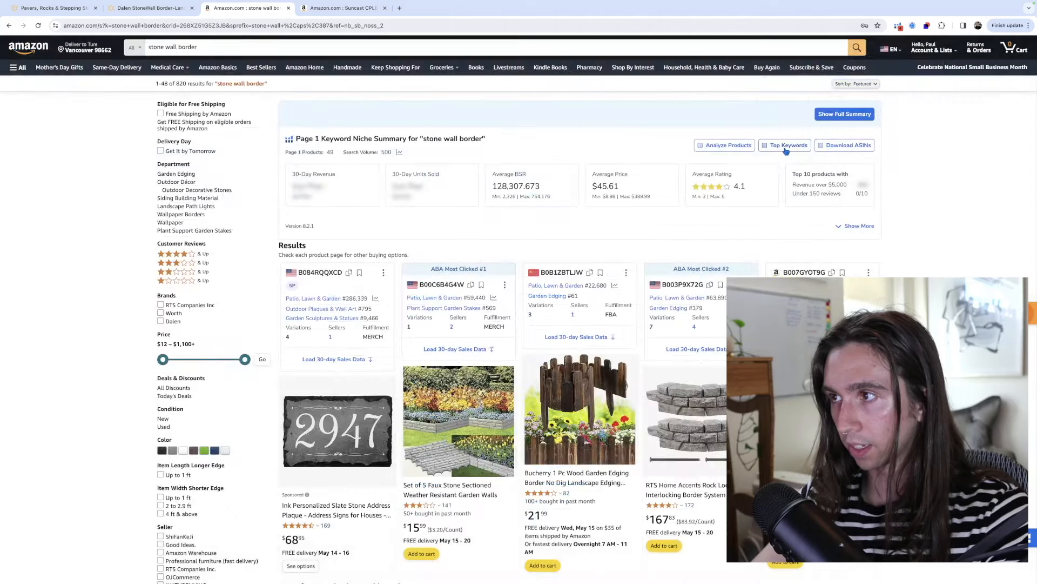
click(784, 144)
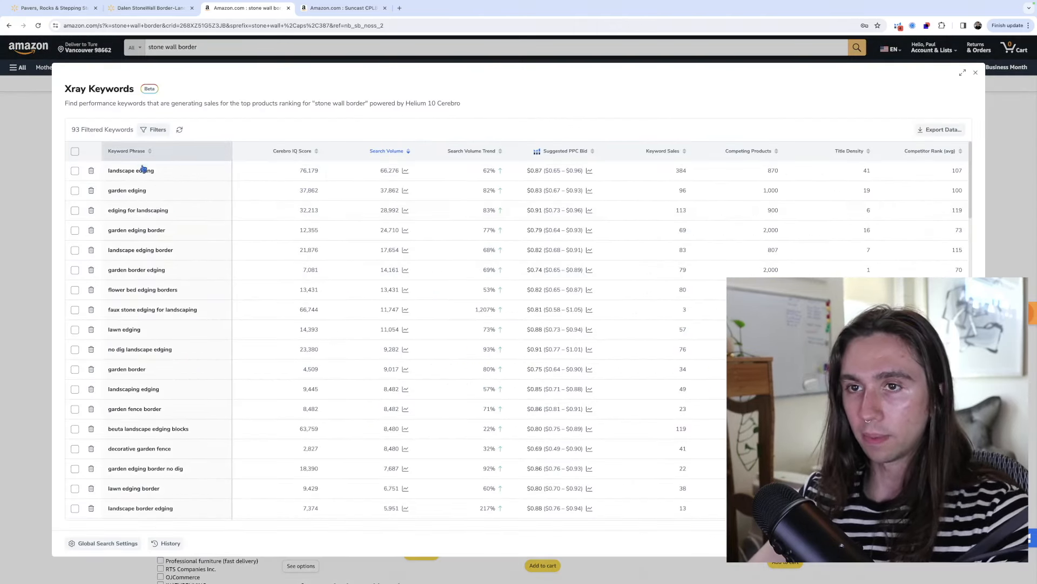
mouse_move(217, 271)
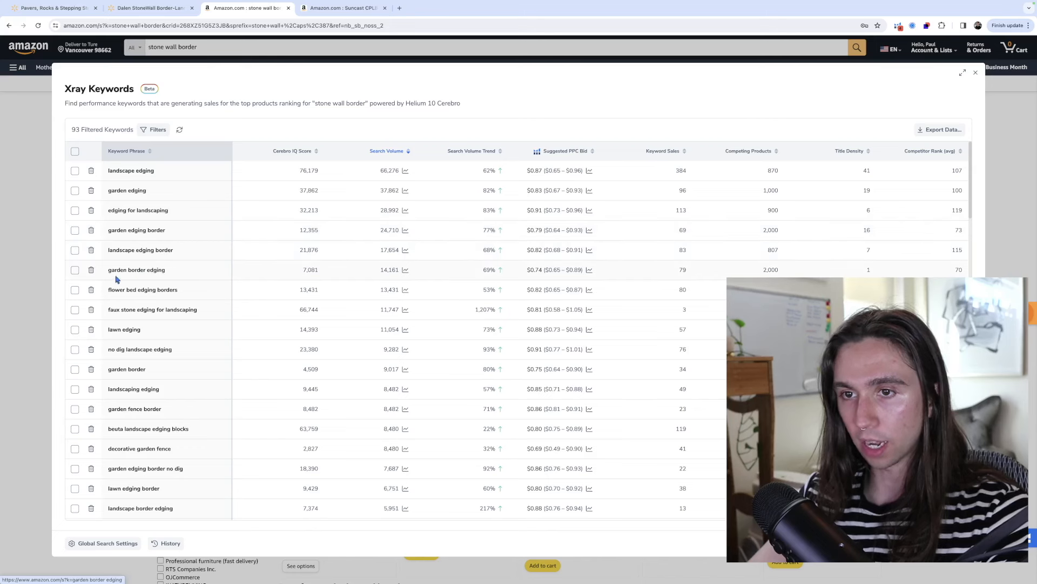
mouse_move(463, 278)
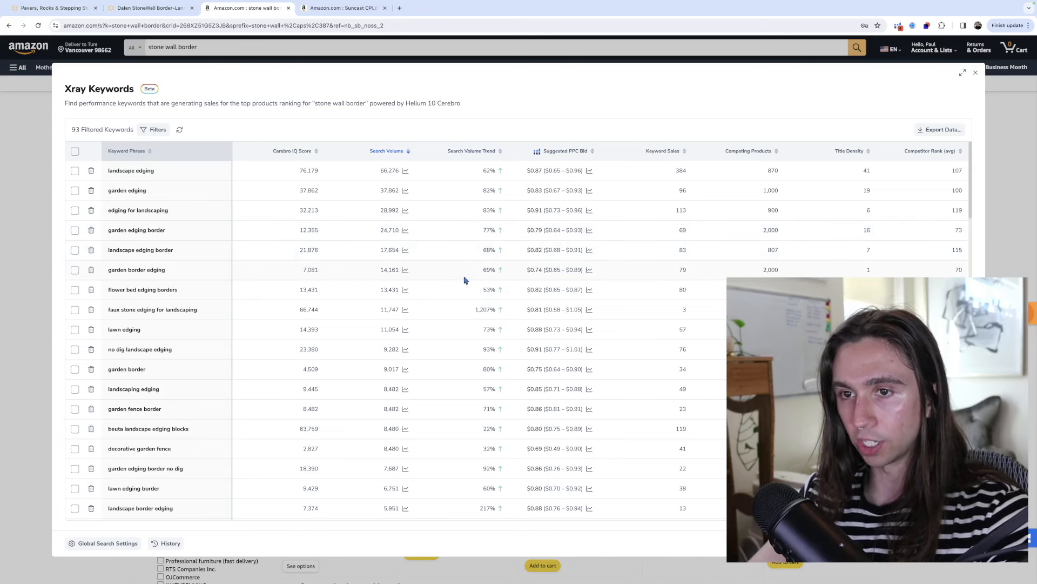
mouse_move(169, 349)
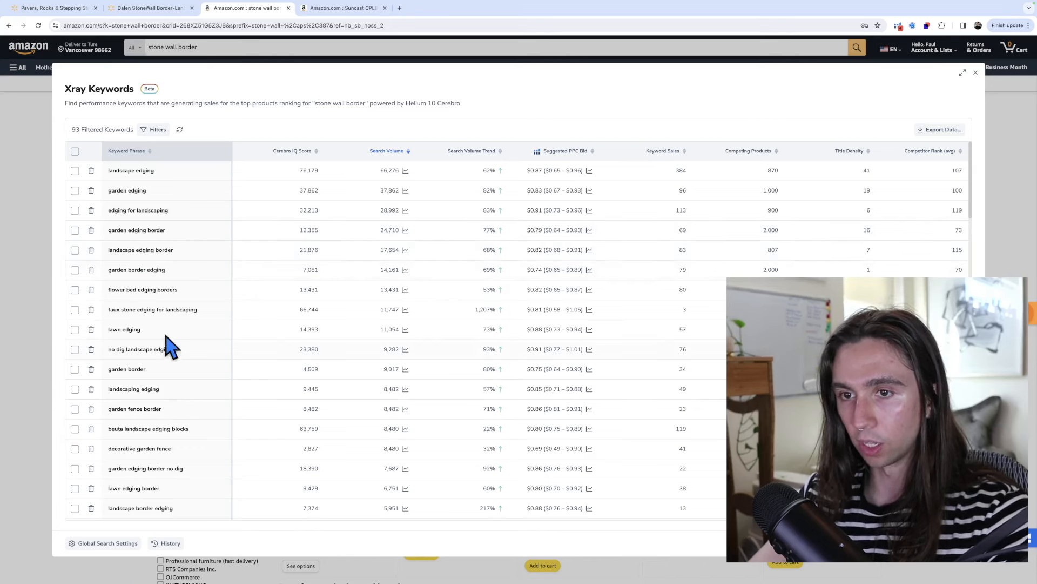
mouse_move(380, 368)
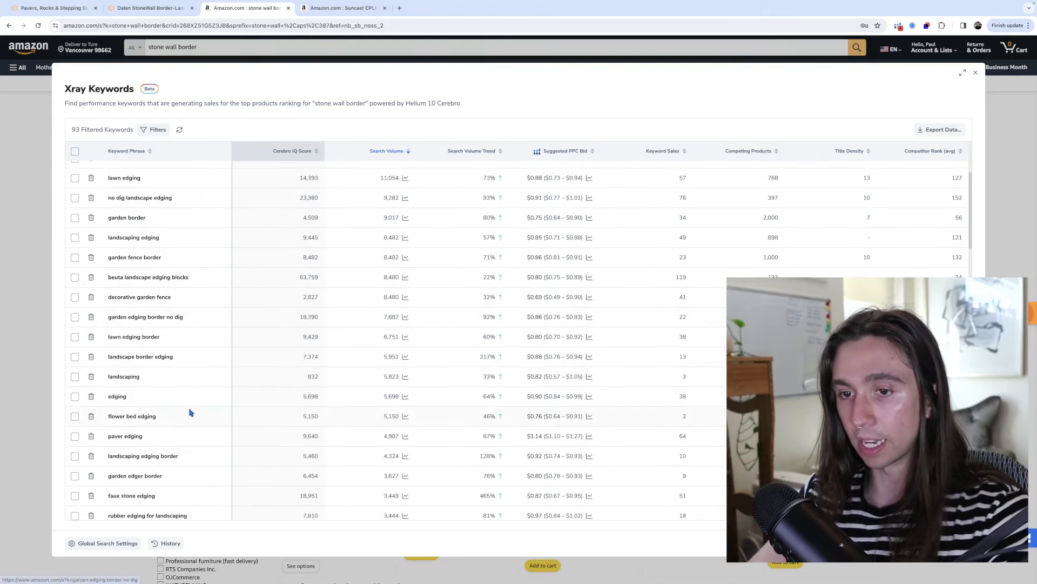
Review the 93 Xray keyword phrases sorted by search volume.
scroll(down, 3)
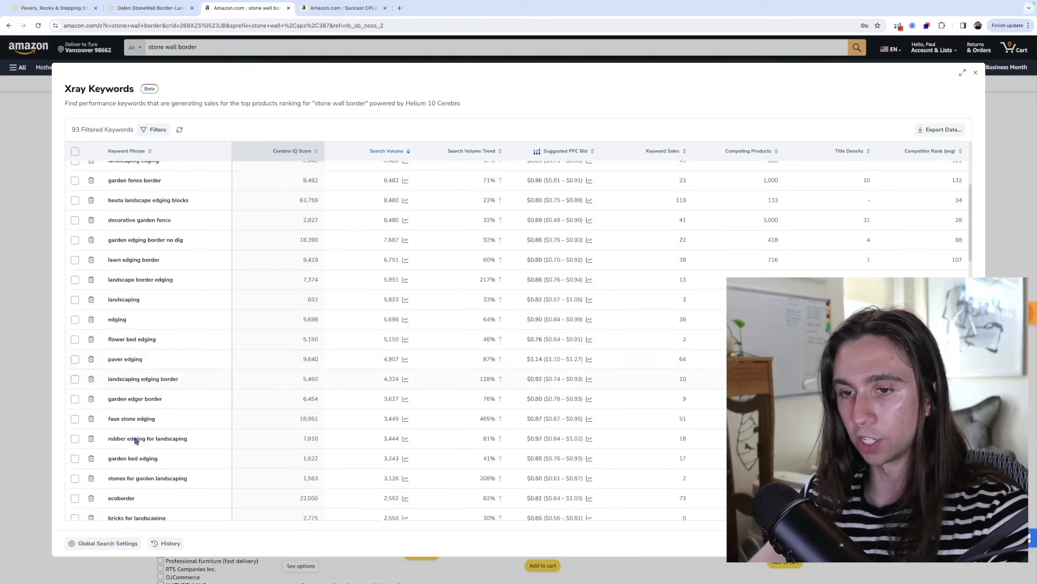
scroll(down, 3)
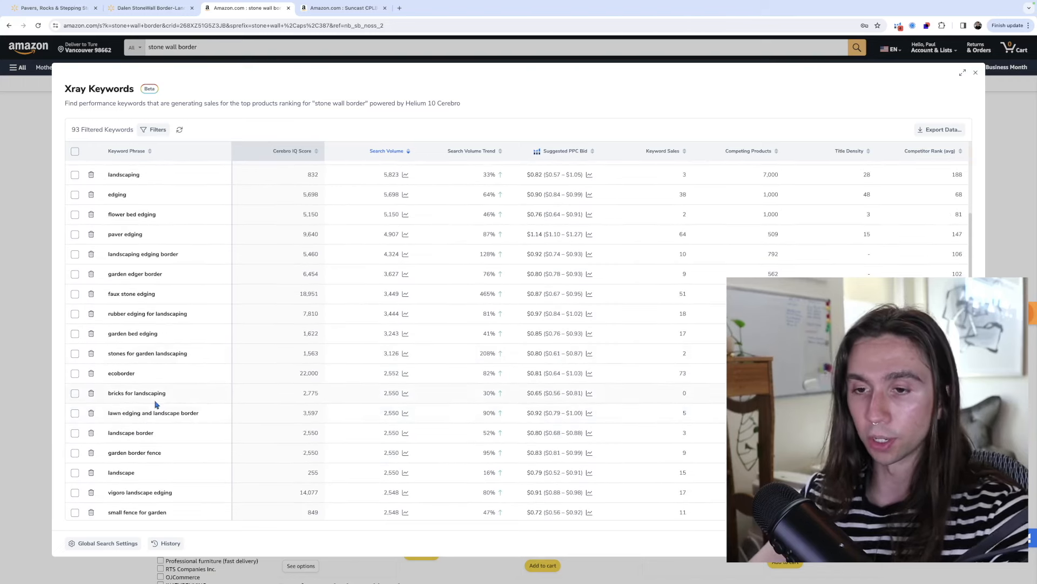
scroll(down, 3)
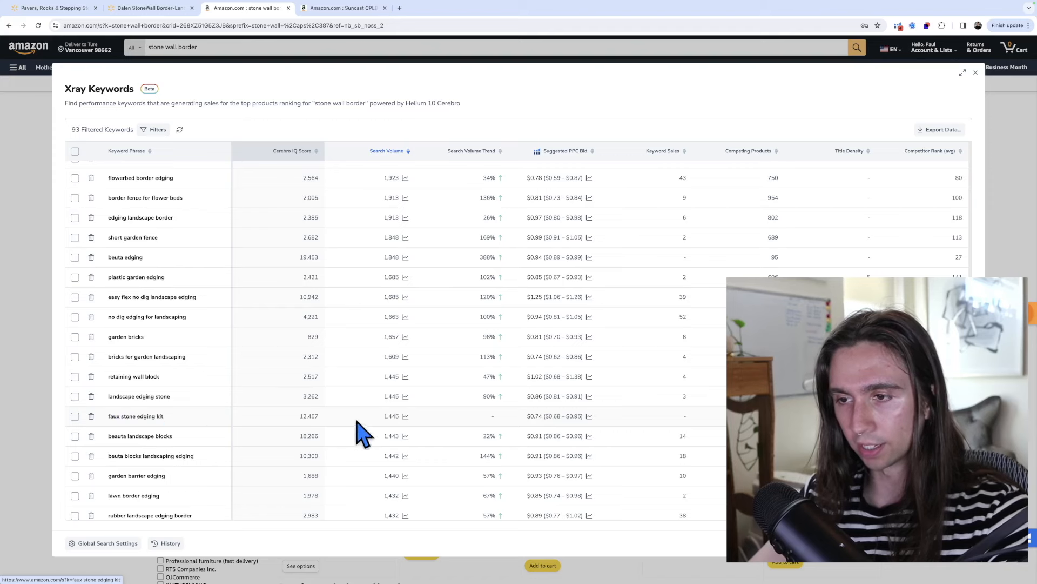
scroll(down, 3)
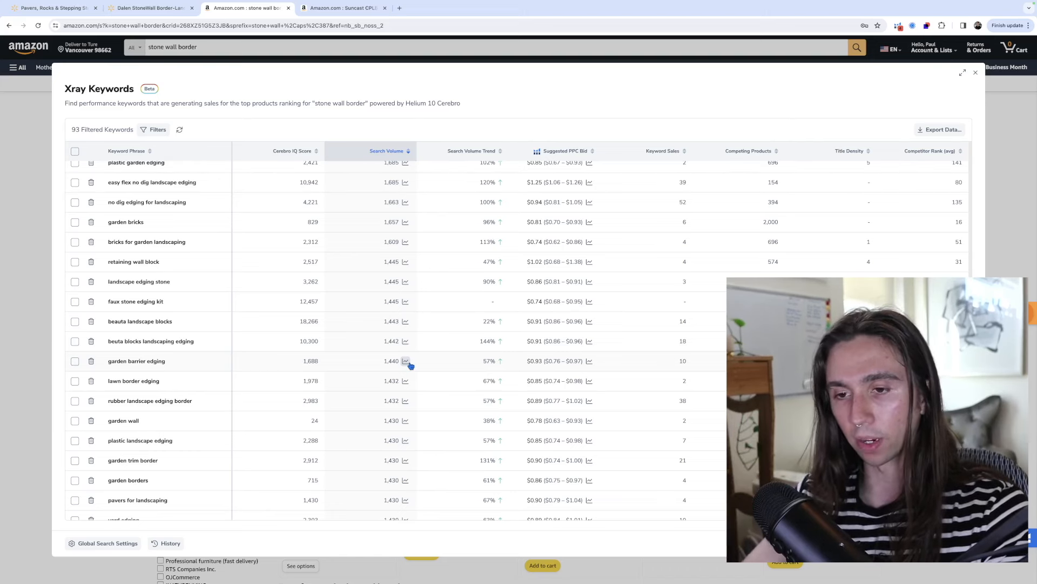
scroll(down, 3)
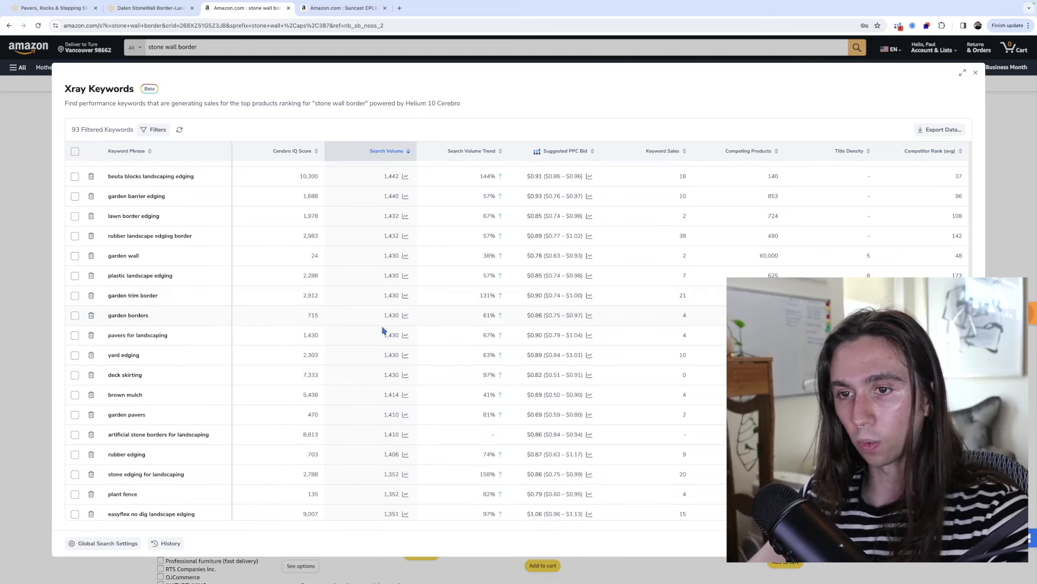
mouse_move(387, 349)
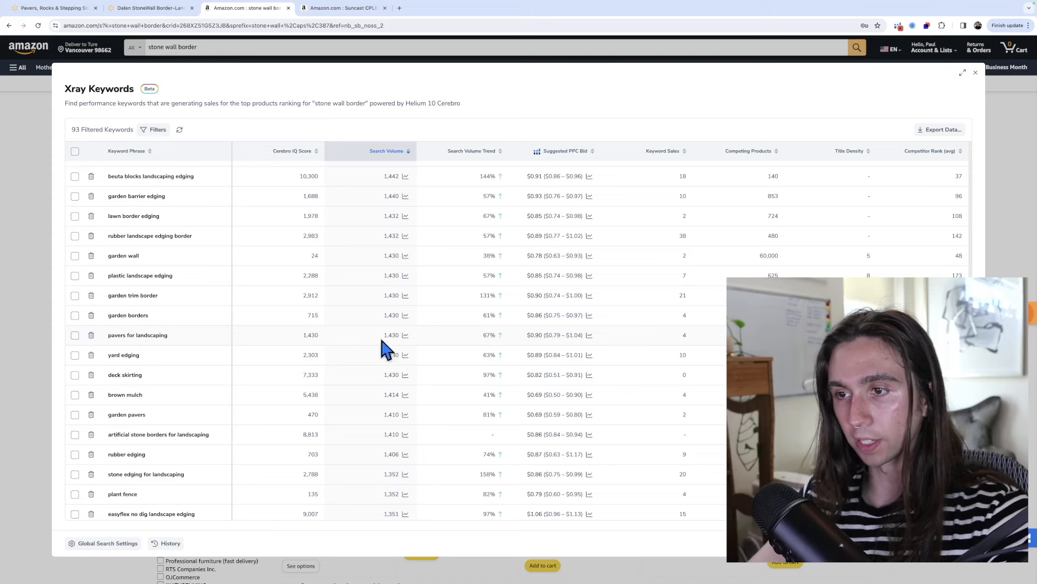
mouse_move(190, 265)
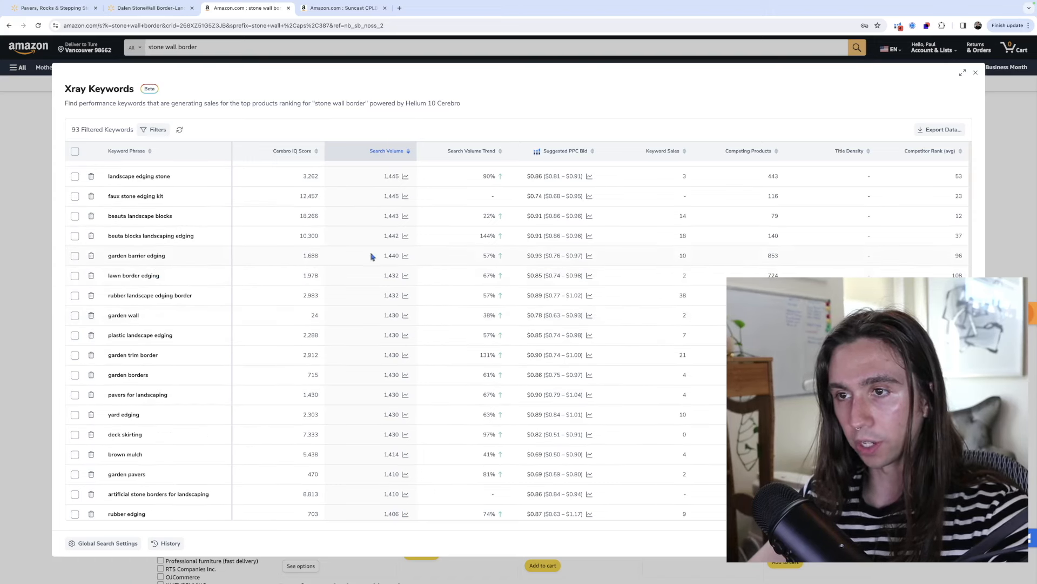
mouse_move(452, 266)
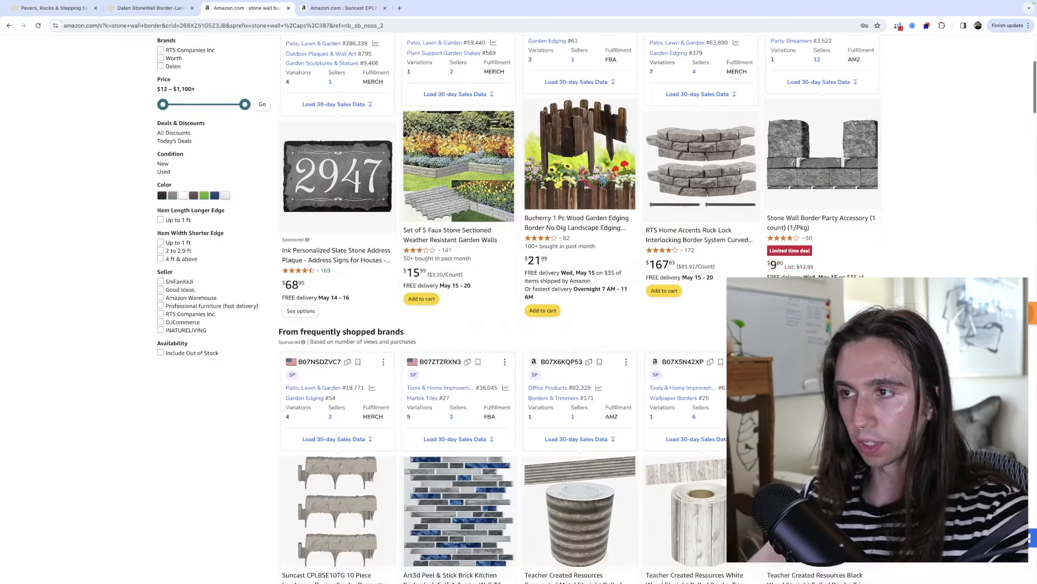
Browse further down the stone wall border results, then switch to the Walmart pavers tab.
scroll(down, 3)
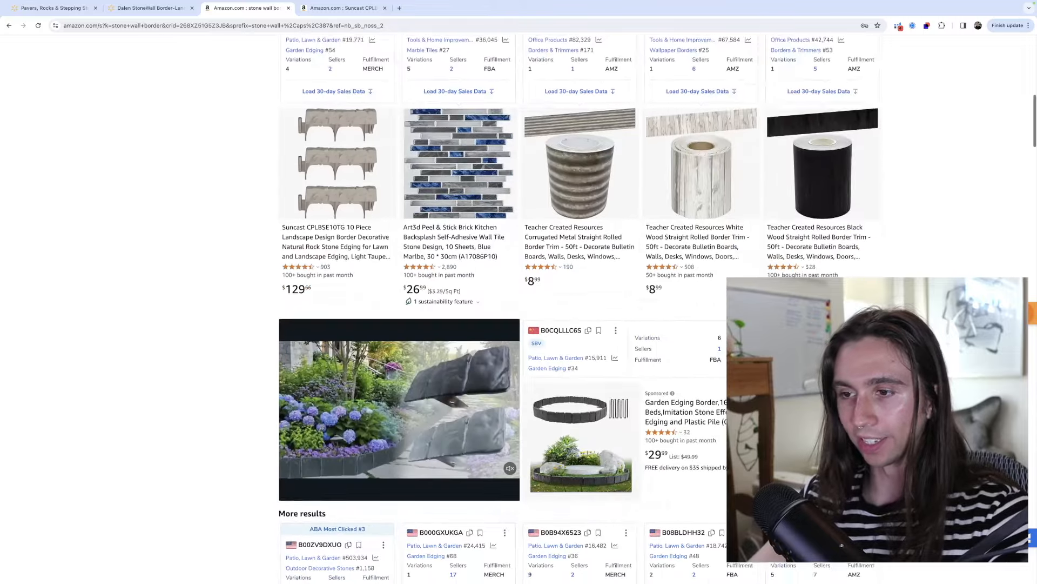
scroll(down, 3)
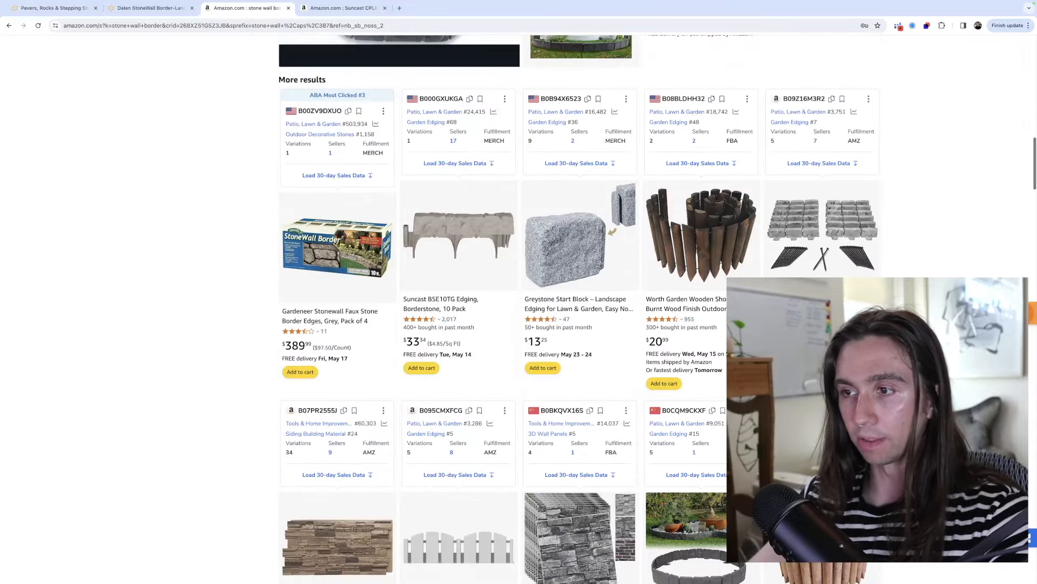
scroll(down, 3)
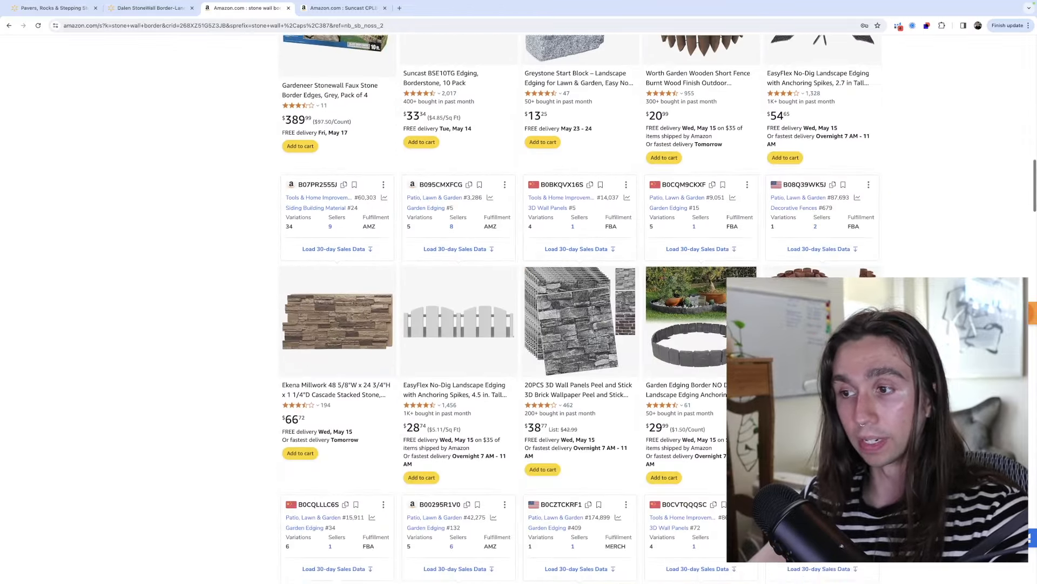
scroll(down, 3)
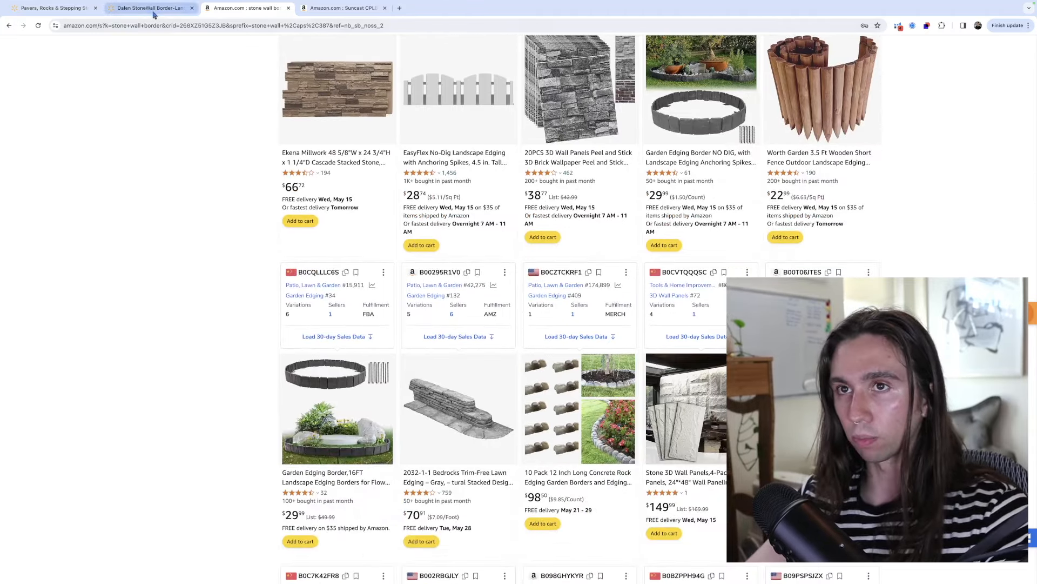
click(53, 8)
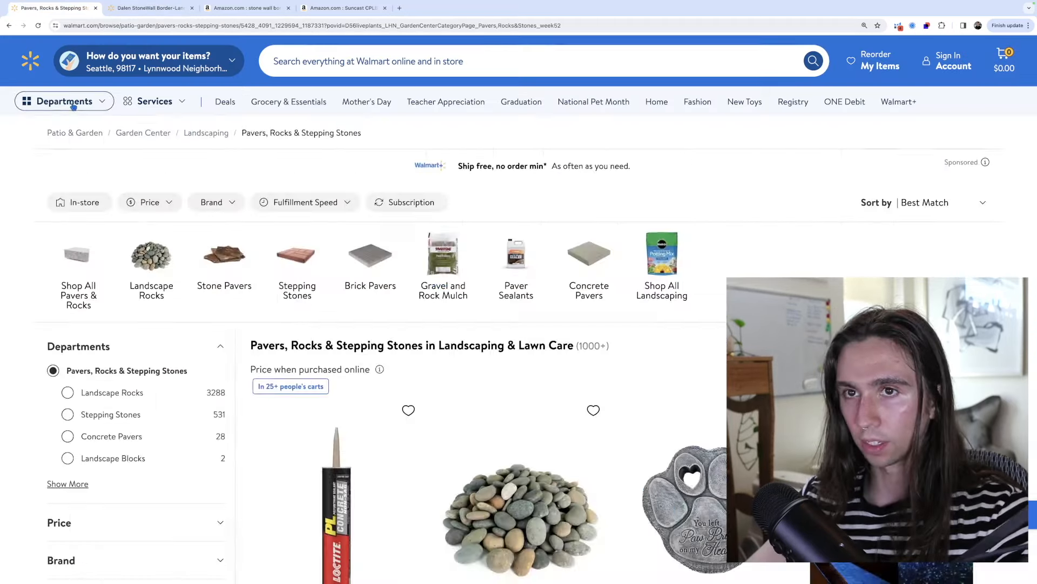
Go to Boating & Marine via Departments, check its Xray revenue and sales, then dismiss the results.
click(64, 101)
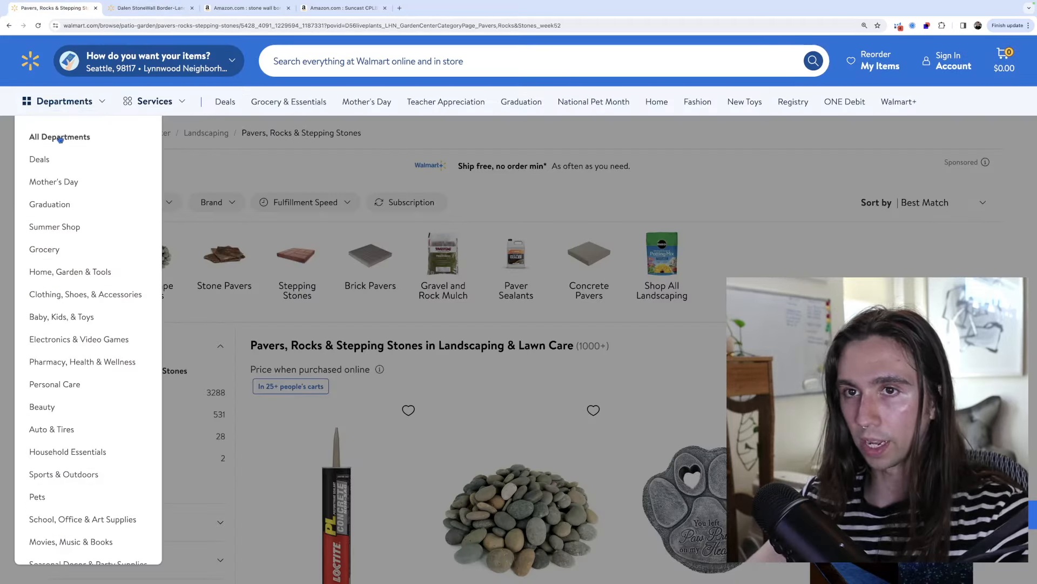
mouse_move(70, 271)
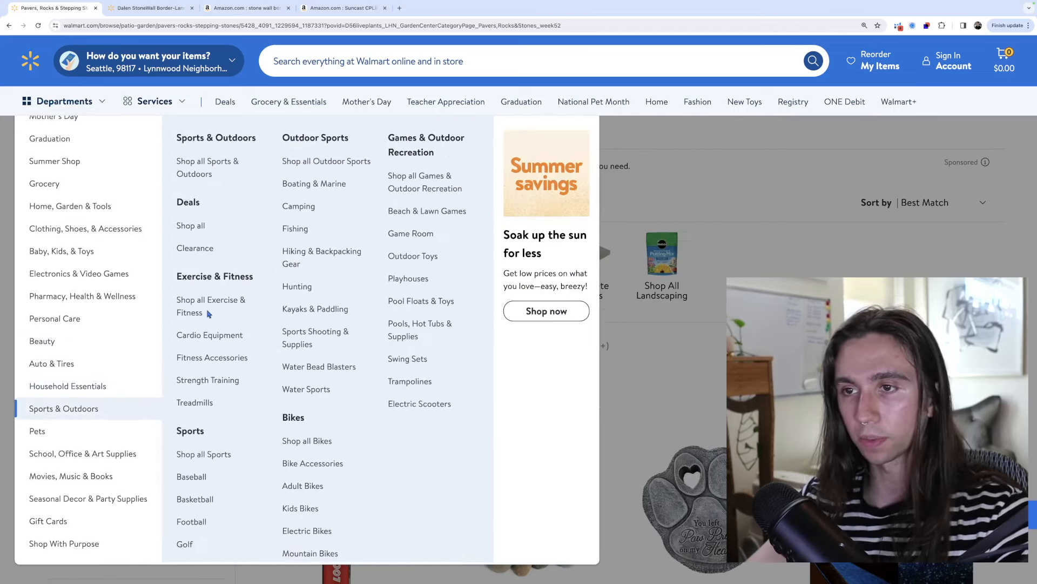
mouse_move(313, 184)
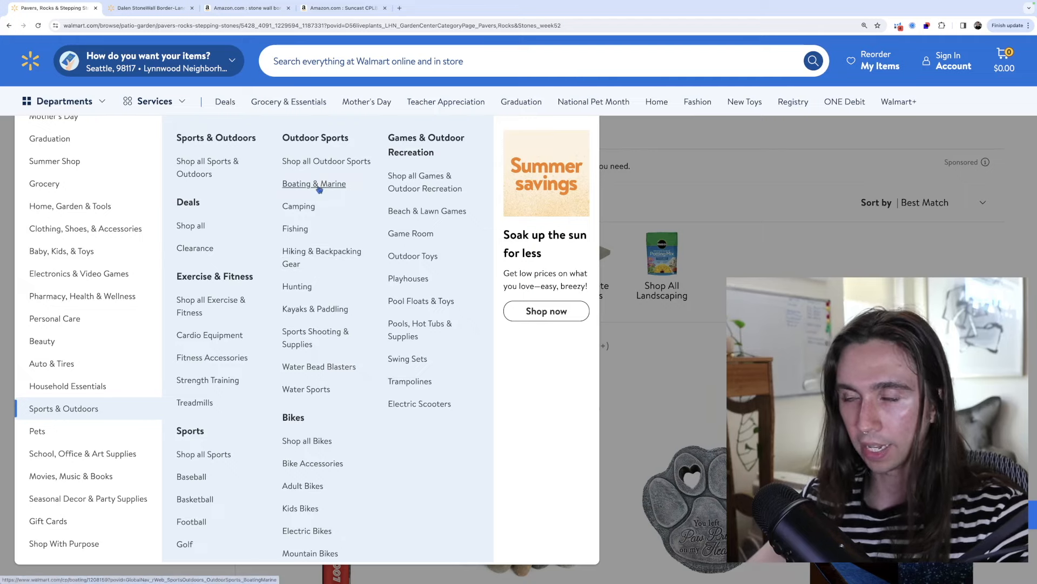
click(313, 184)
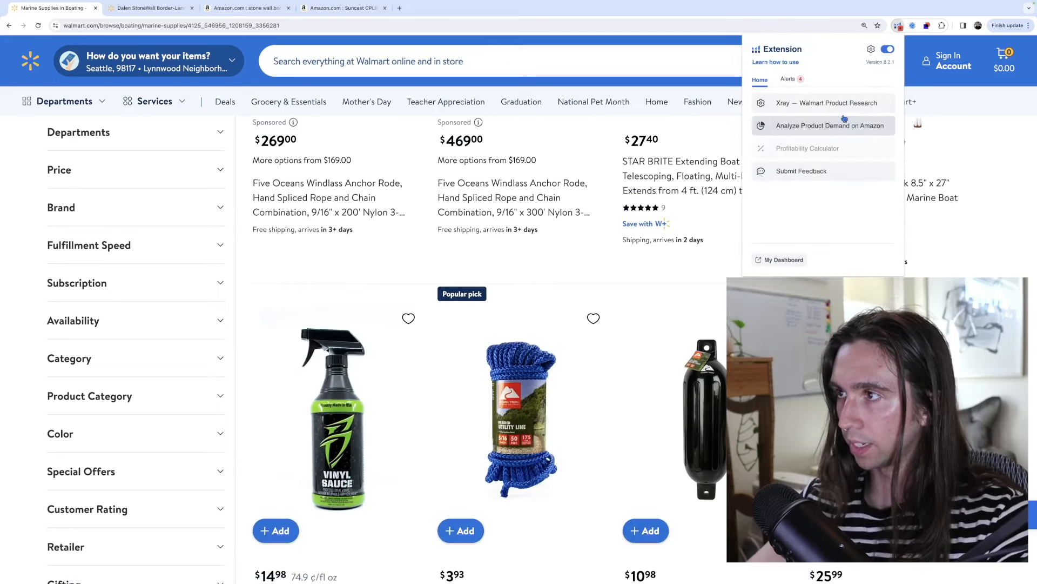
click(825, 103)
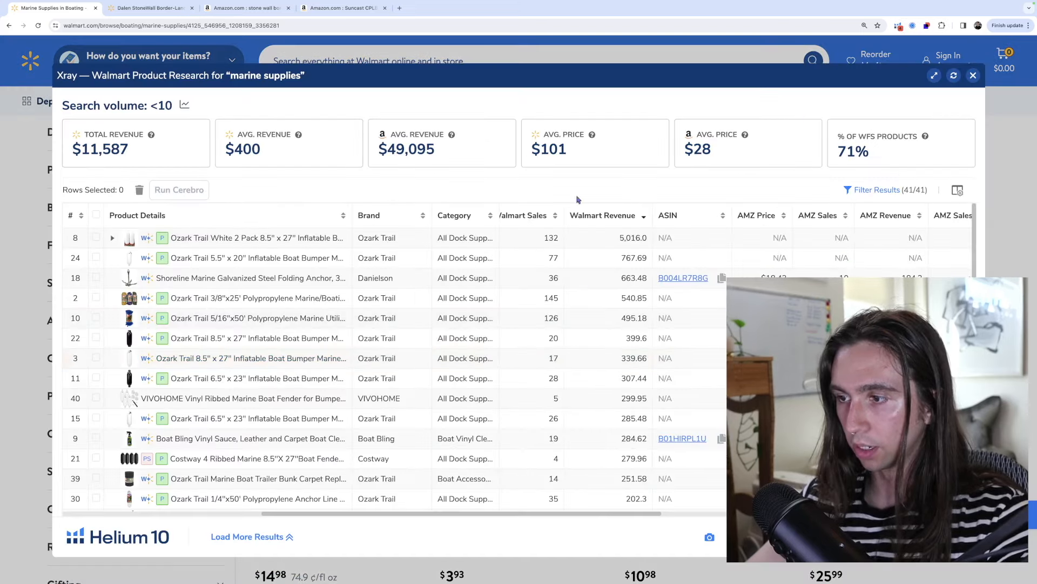
click(974, 75)
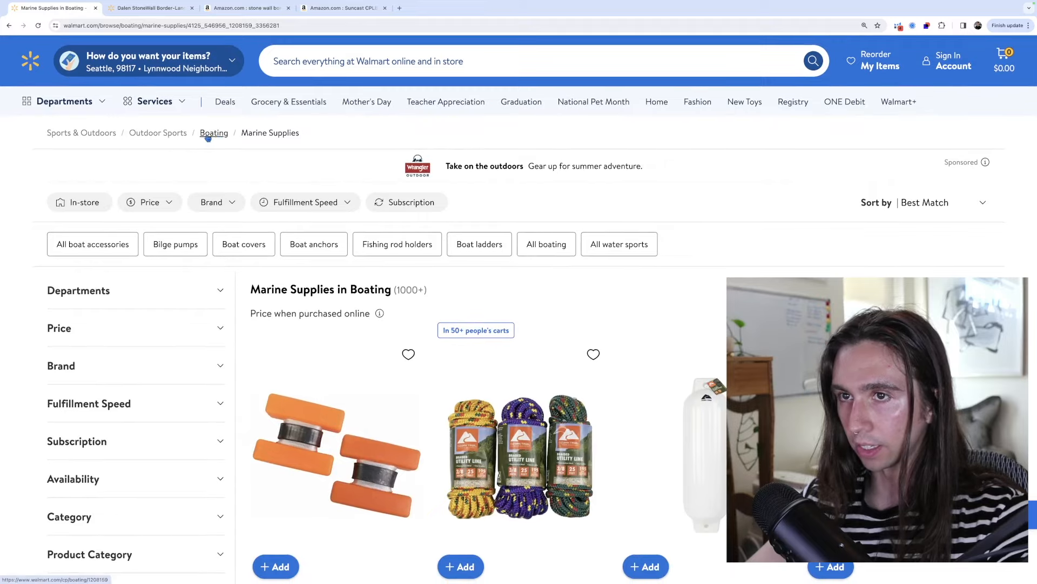
Go up to Boating, then via Departments reach Hiking & Backpacking Gear and browse its listings.
click(213, 133)
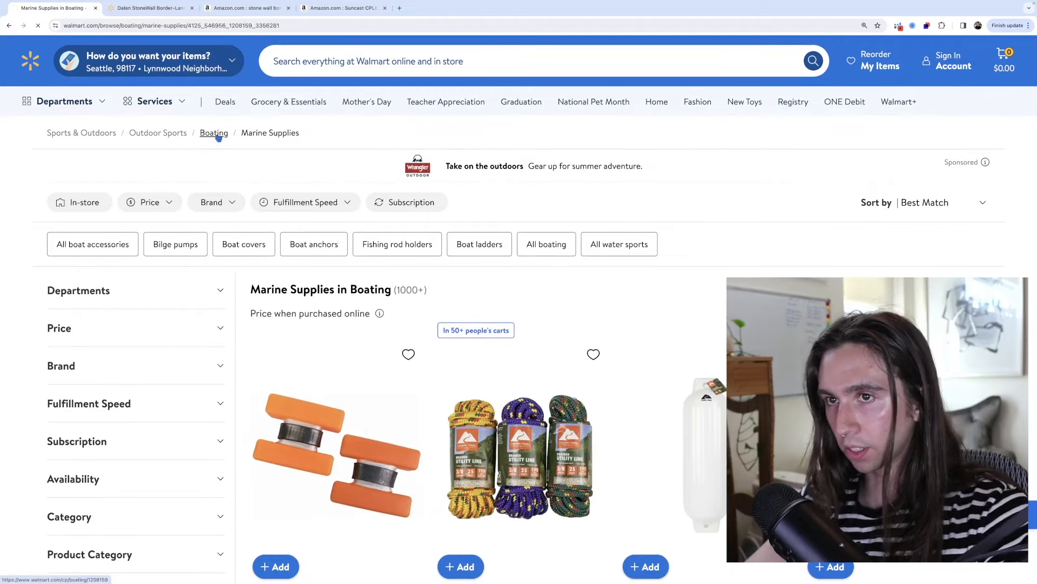
click(64, 102)
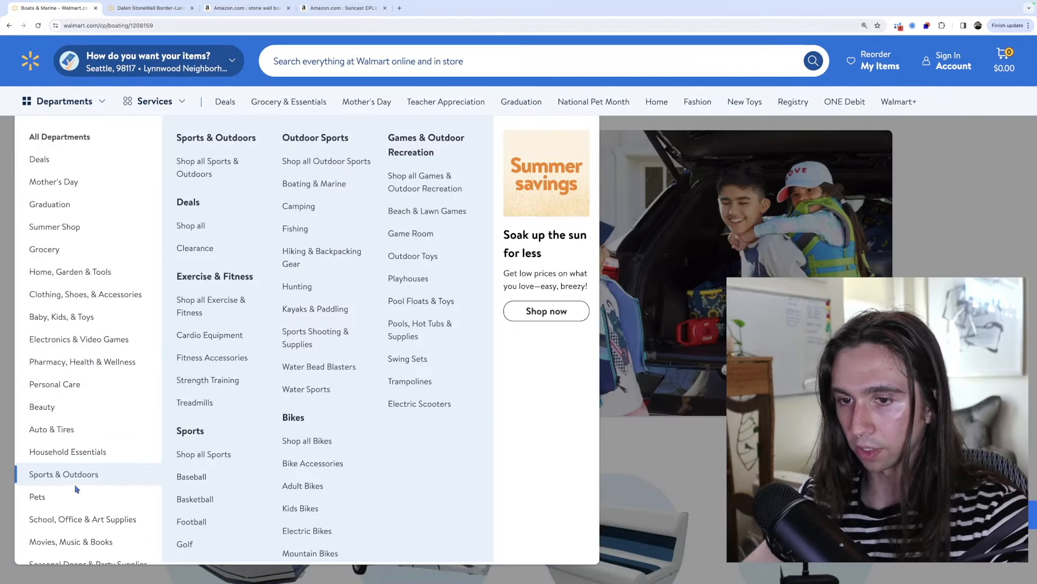
mouse_move(316, 257)
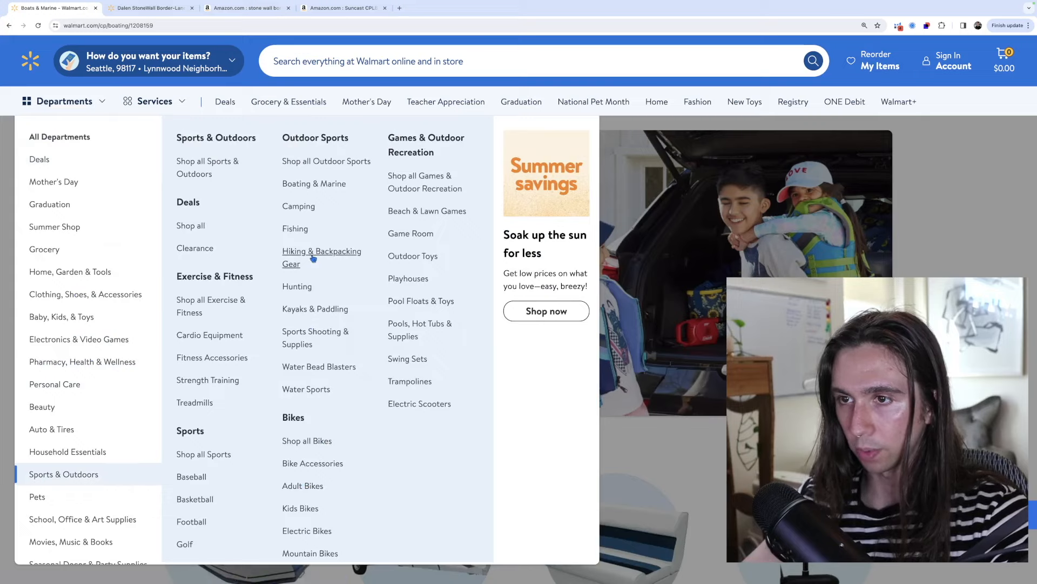
click(322, 257)
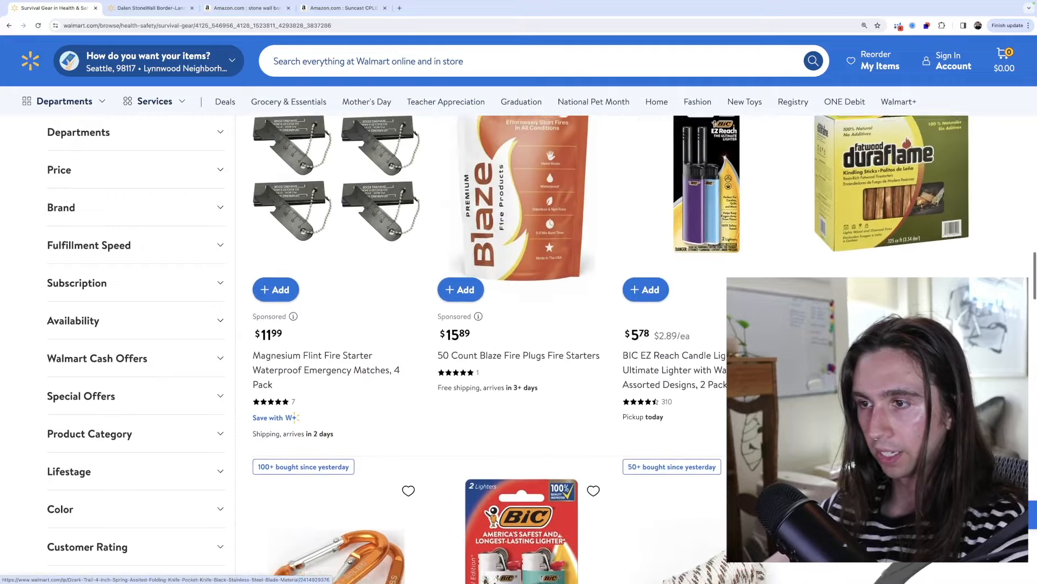
scroll(down, 3)
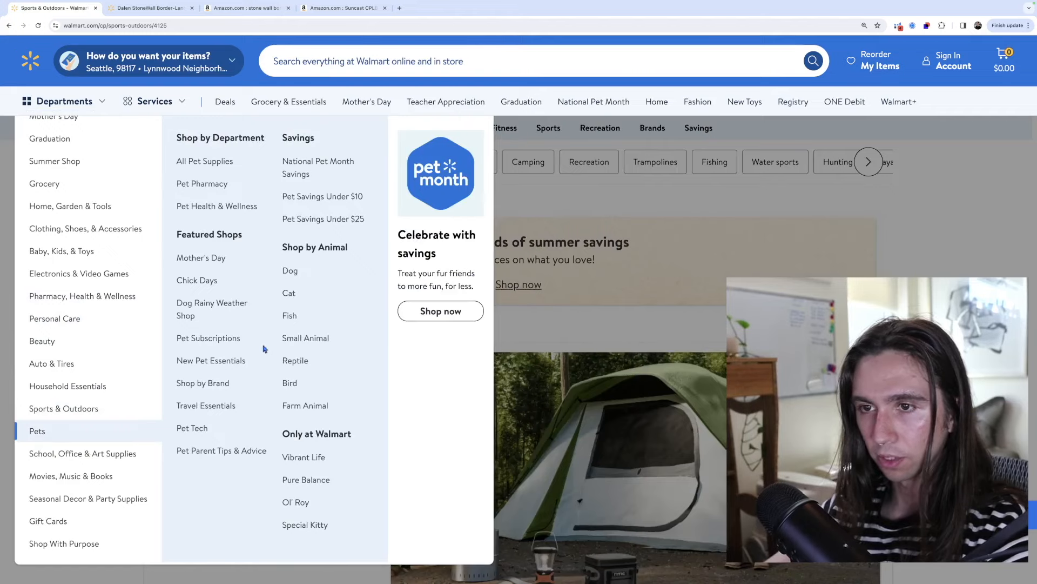
Reach the Livestock Feed category from the Farm Animal pet supplies section.
click(305, 405)
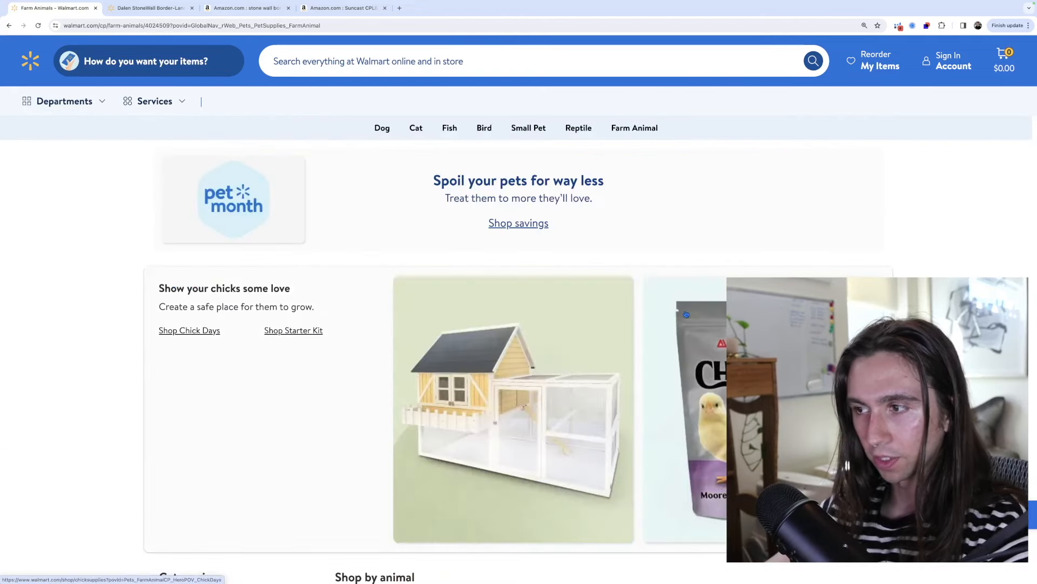
click(633, 128)
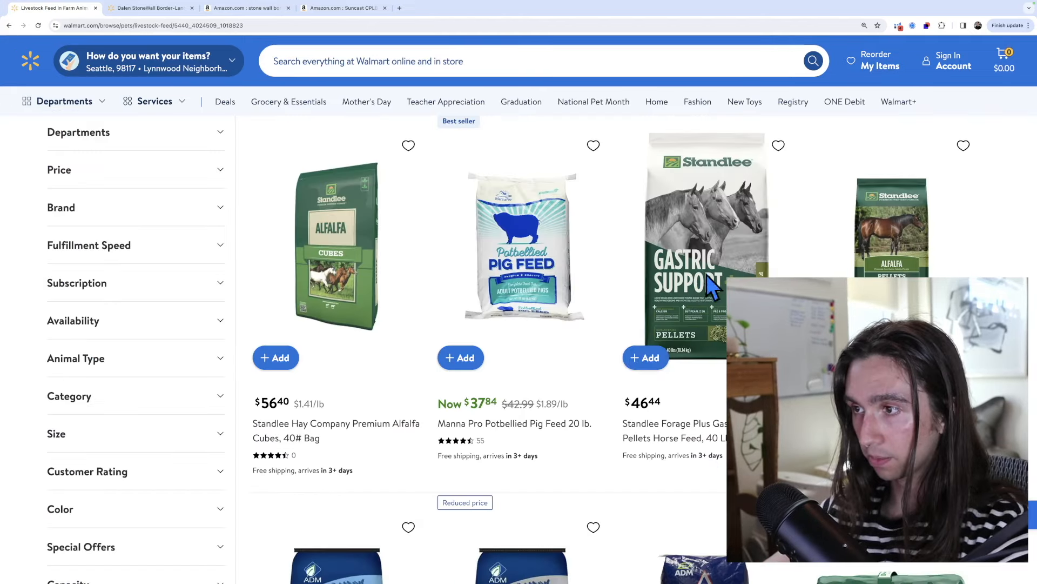
Browse the horse and goat feed listings, then switch to the Amazon Kelcies horse treats tab.
scroll(down, 3)
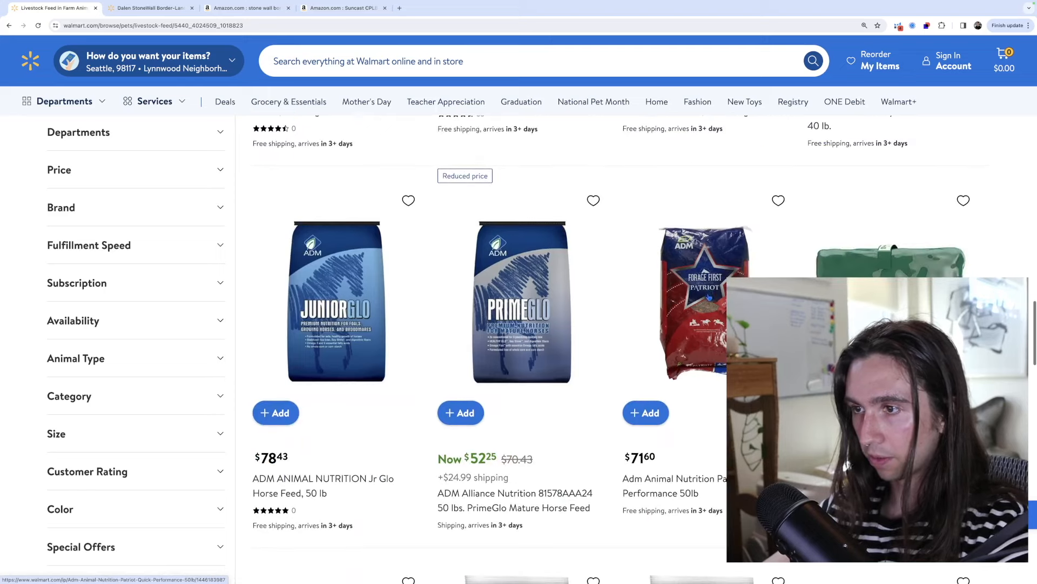
scroll(down, 3)
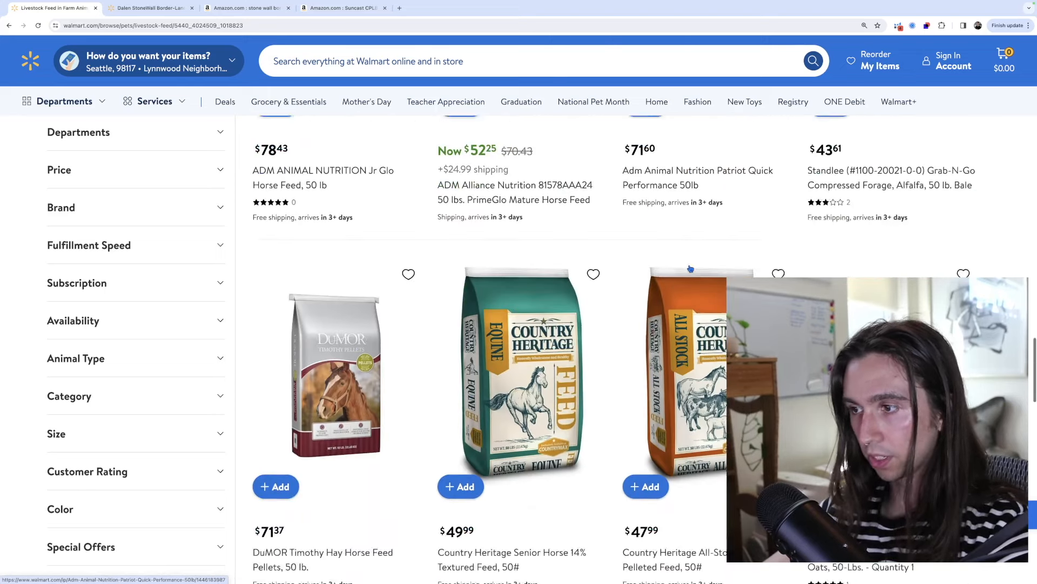
scroll(down, 3)
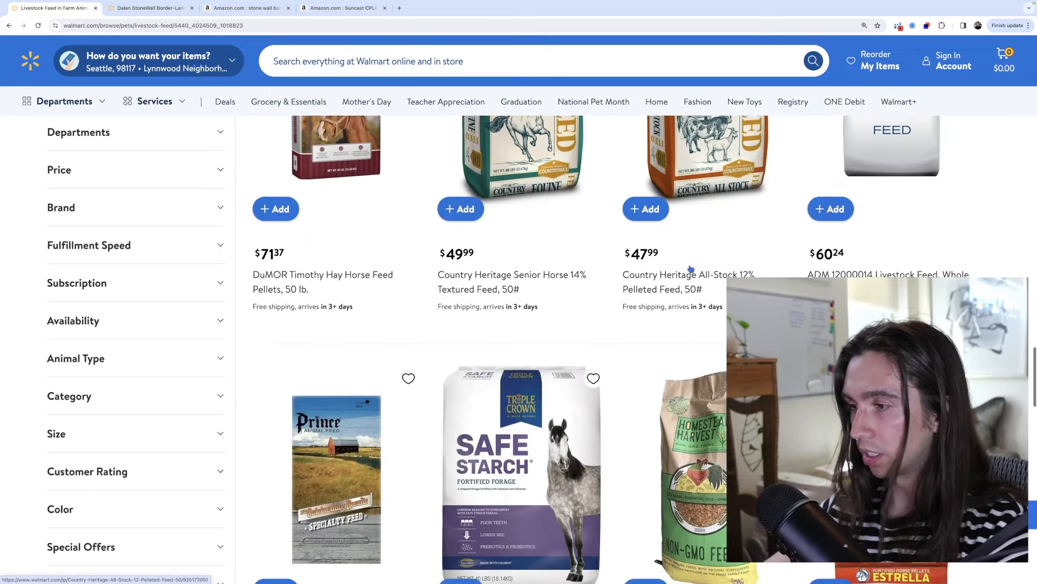
scroll(down, 3)
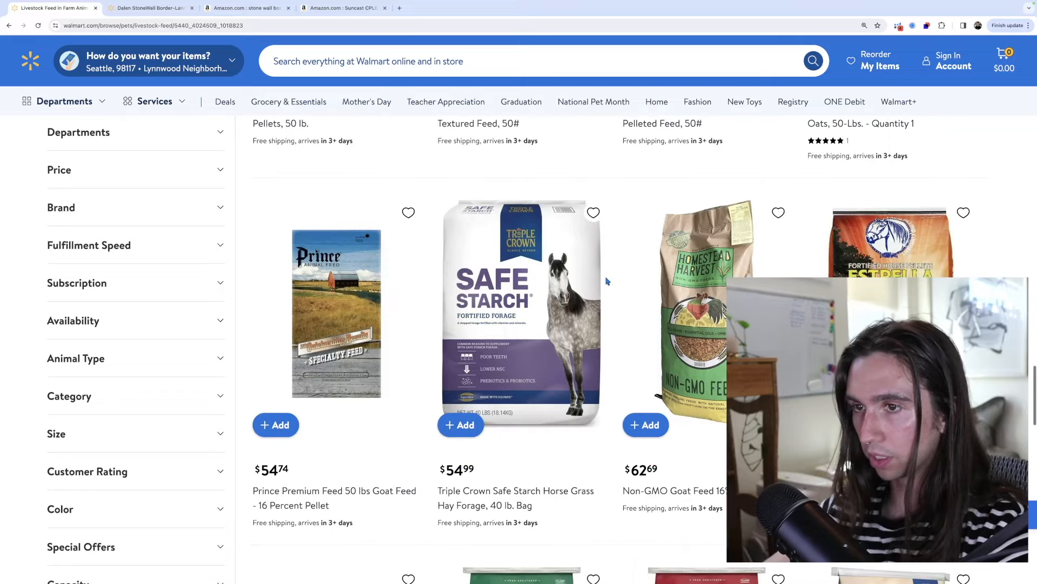
scroll(down, 3)
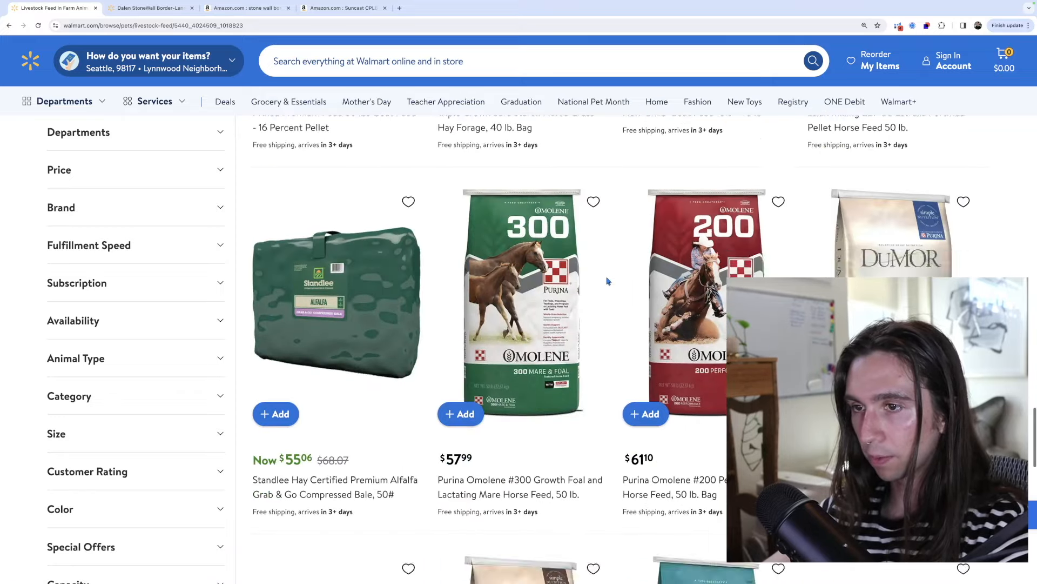
scroll(down, 3)
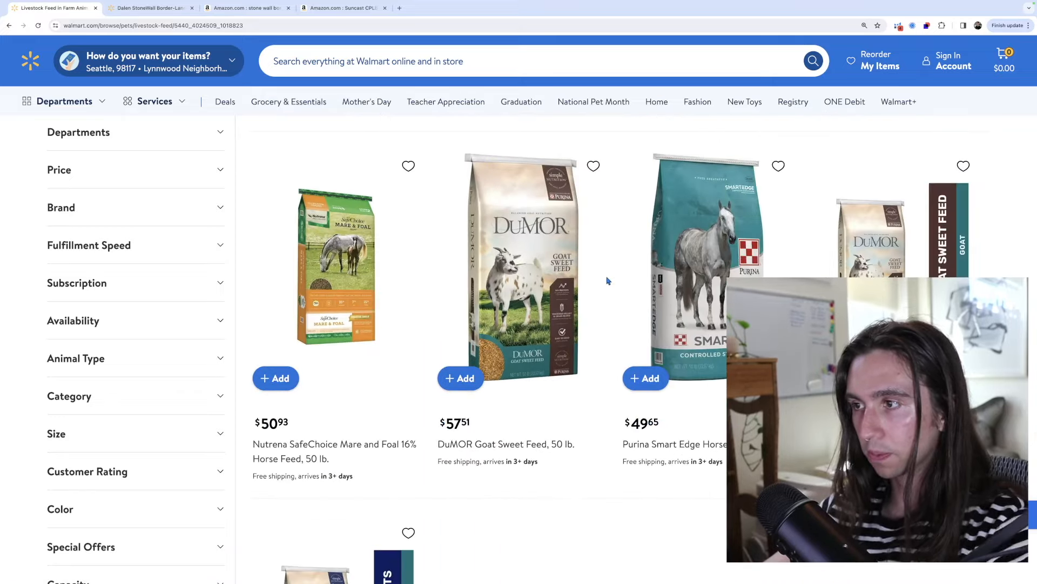
click(341, 7)
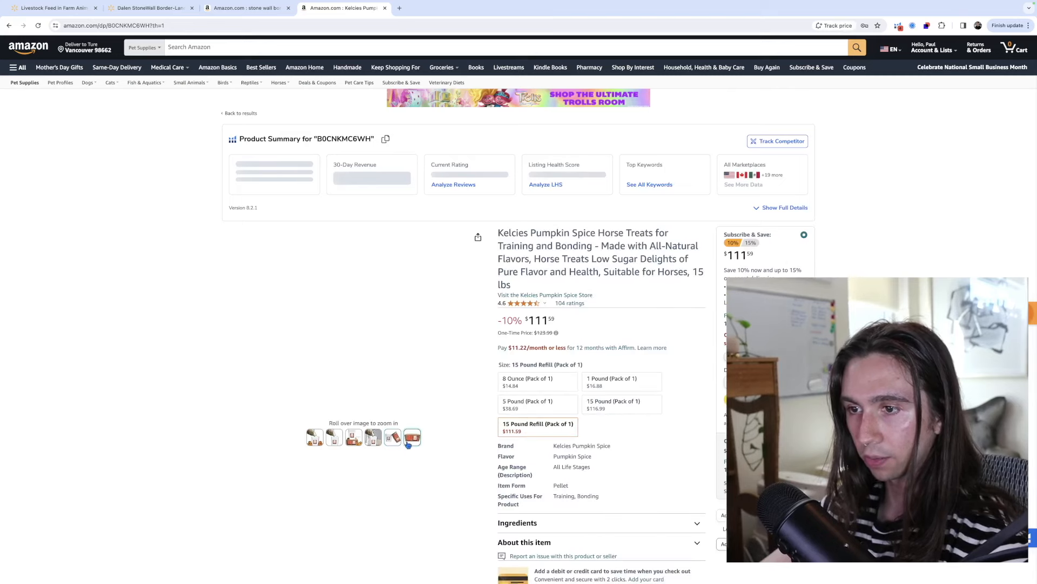
click(412, 436)
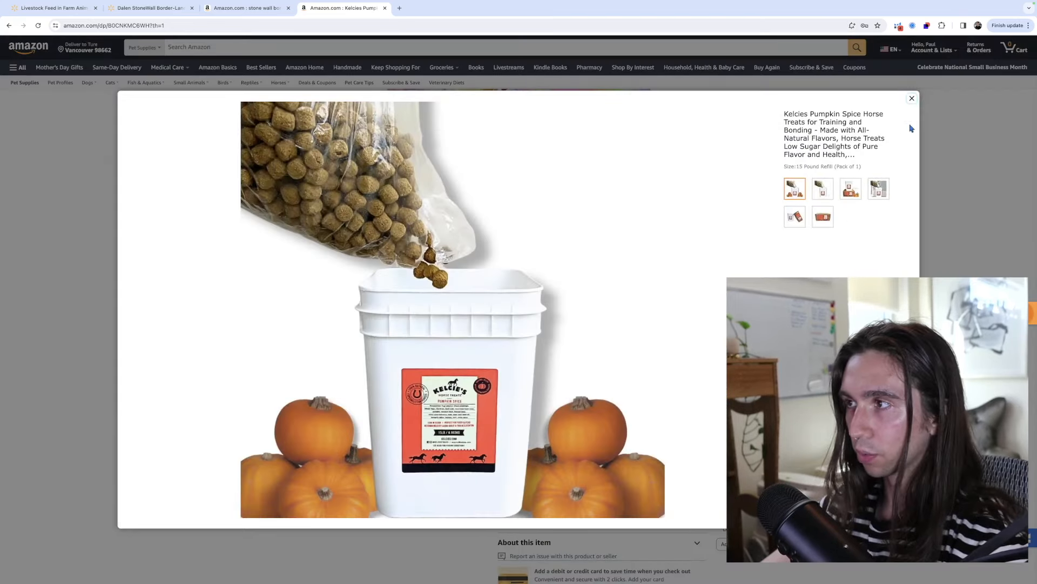
click(440, 8)
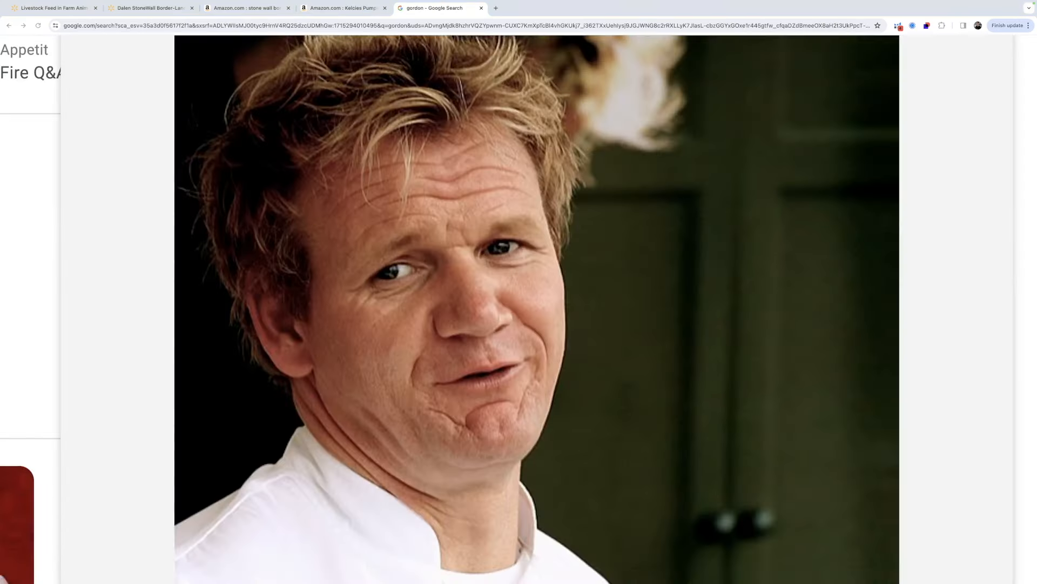
click(344, 8)
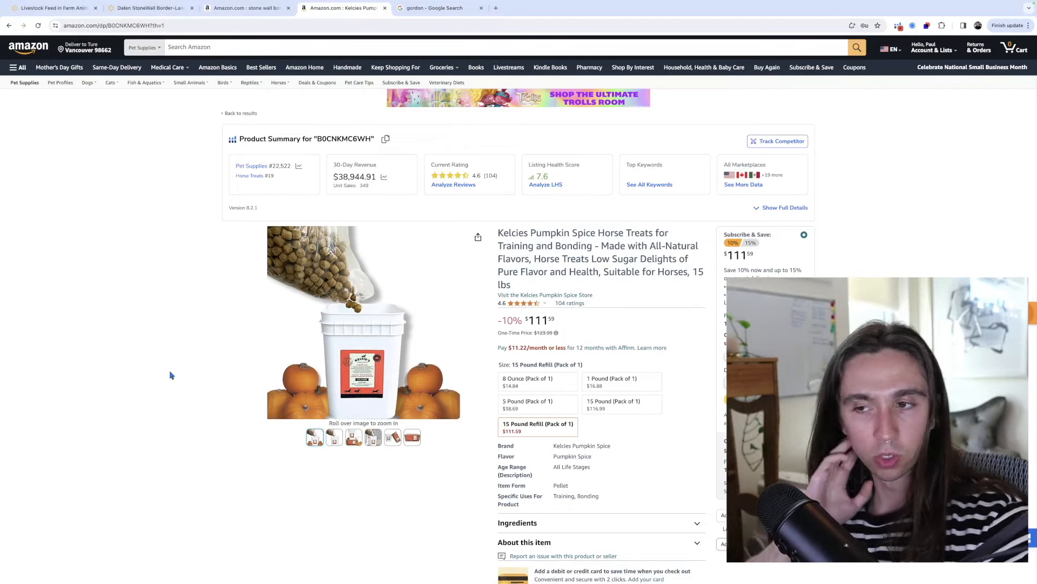
scroll(down, 3)
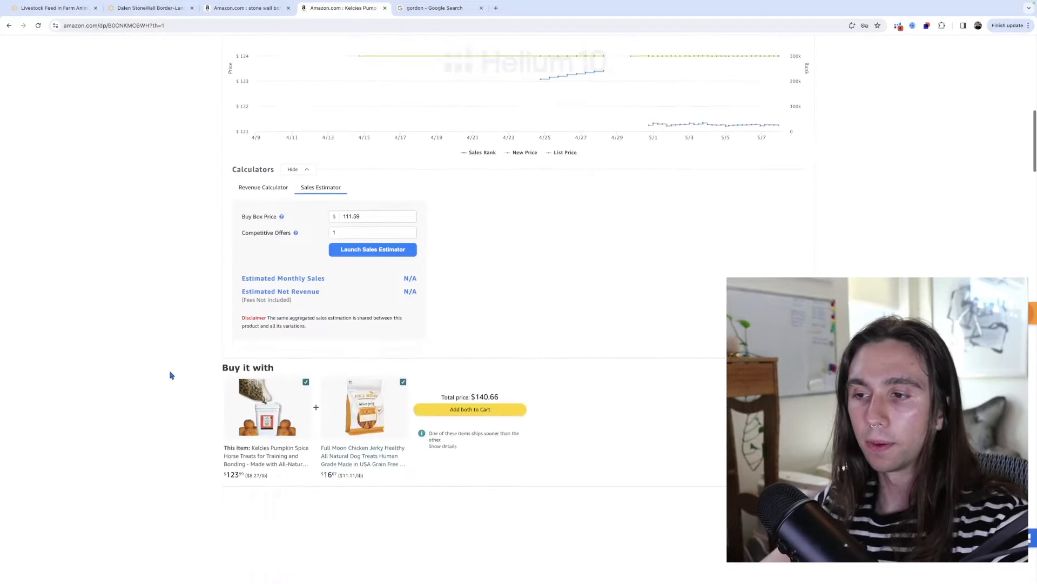
scroll(down, 3)
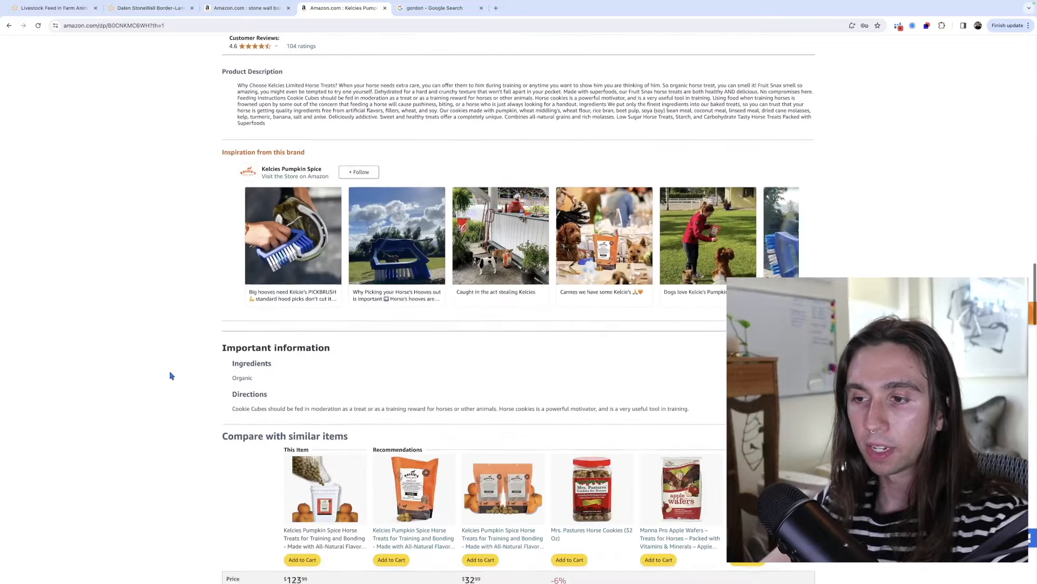
scroll(down, 3)
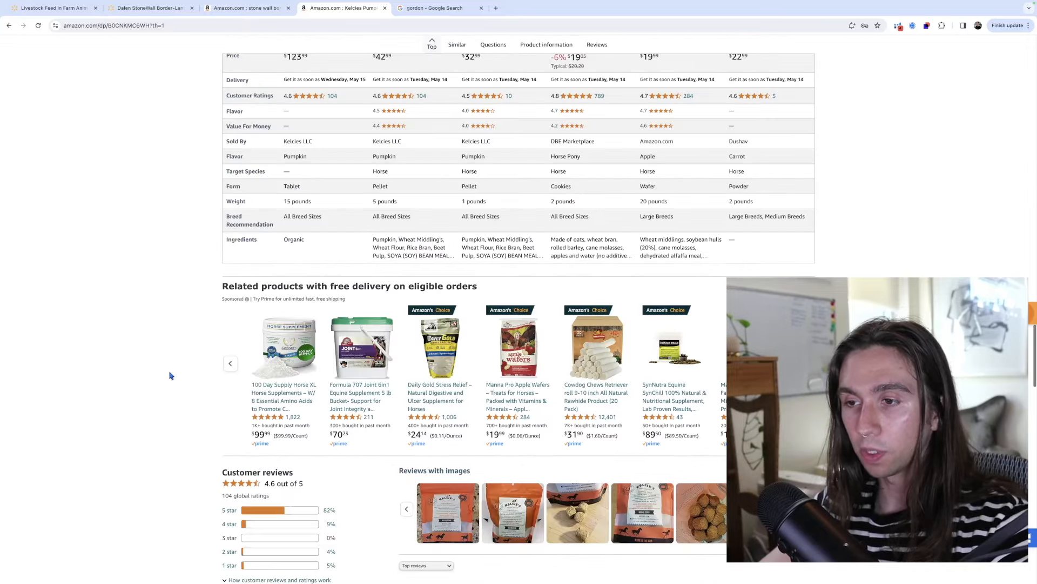
scroll(down, 3)
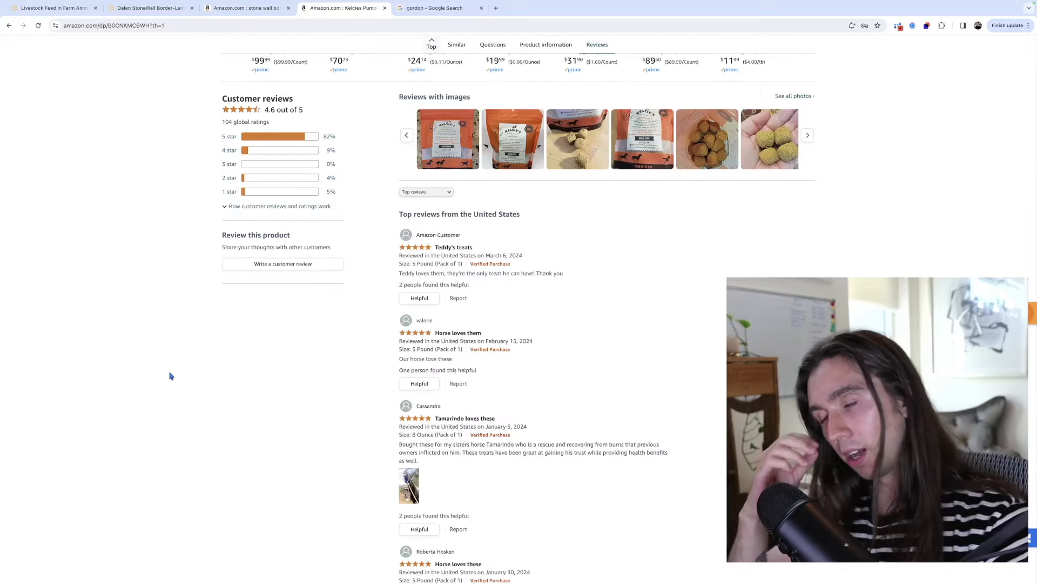